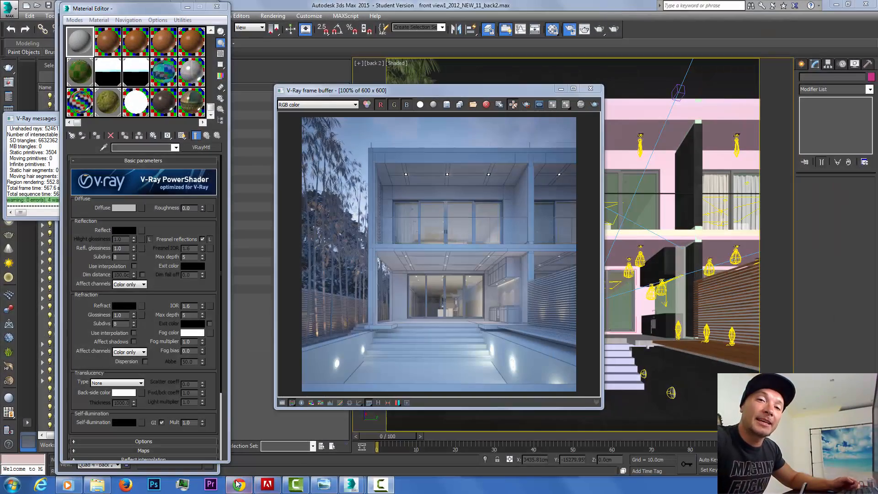
Step through Chrome's Google Images preview to the Fasano Hotel & Spa rooftop pool photo.
left_click(238, 485)
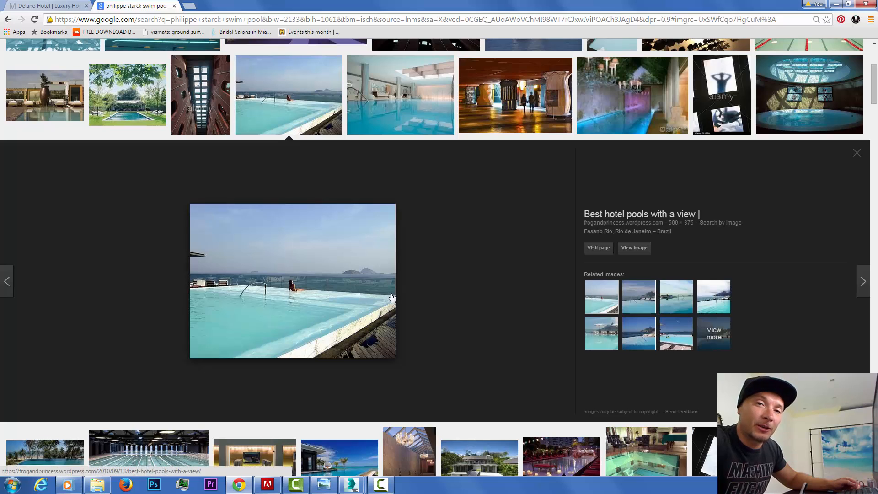
mouse_move(265, 281)
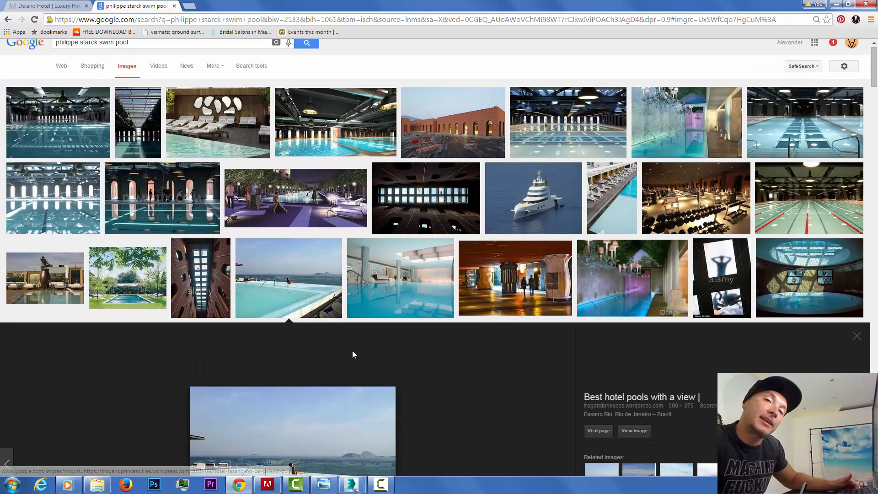
left_click(218, 123)
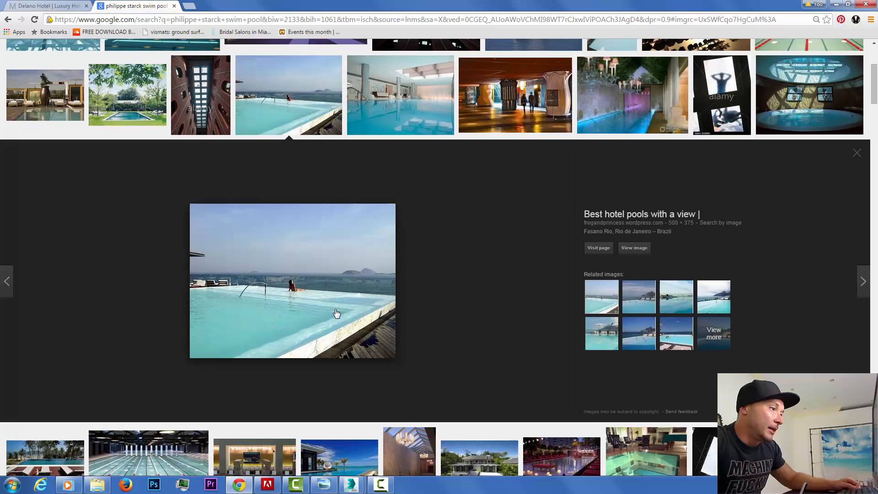
mouse_move(262, 297)
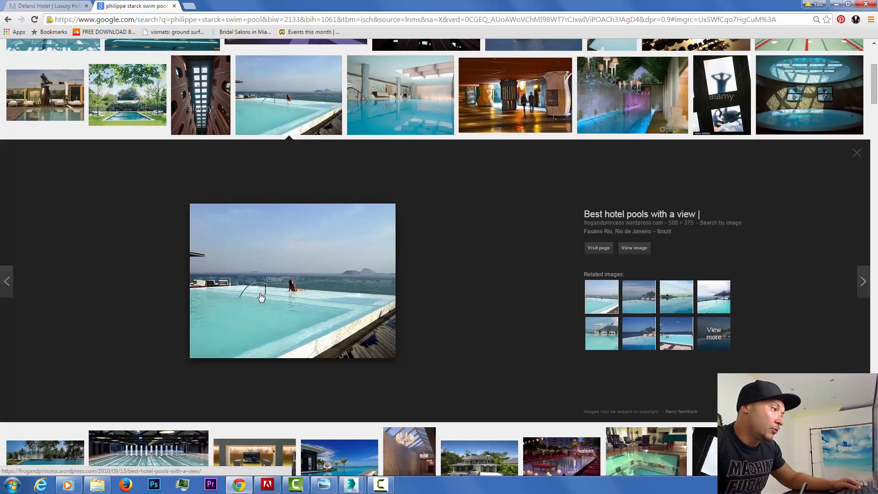
left_click(638, 297)
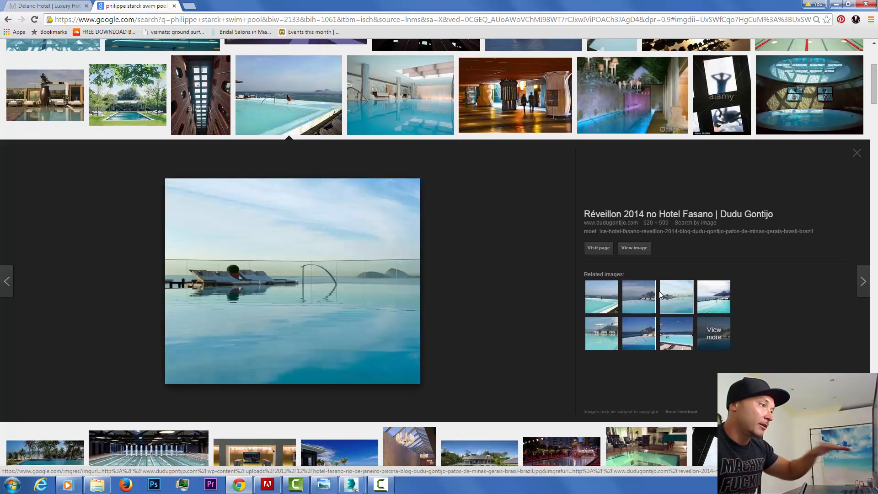
left_click(714, 300)
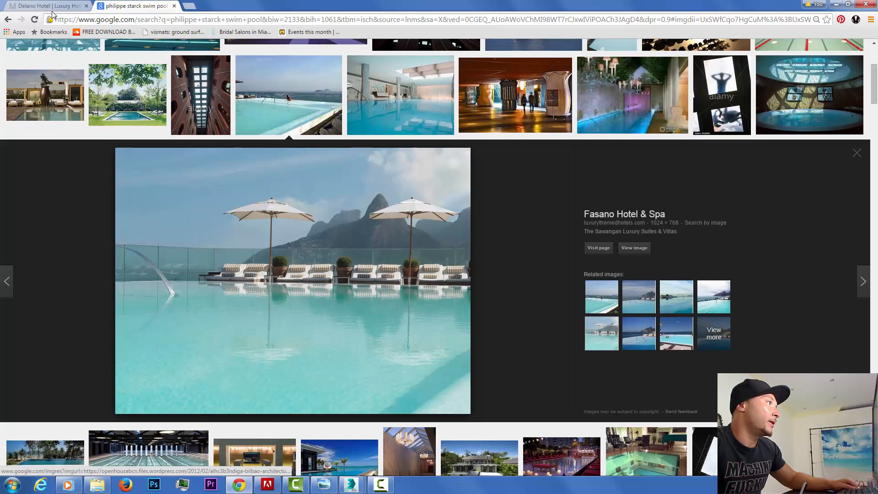
mouse_move(54, 10)
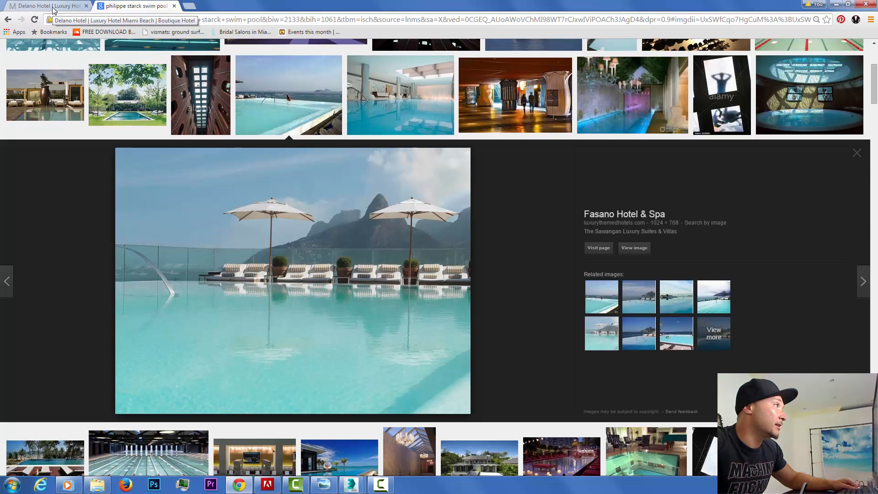
left_click(42, 6)
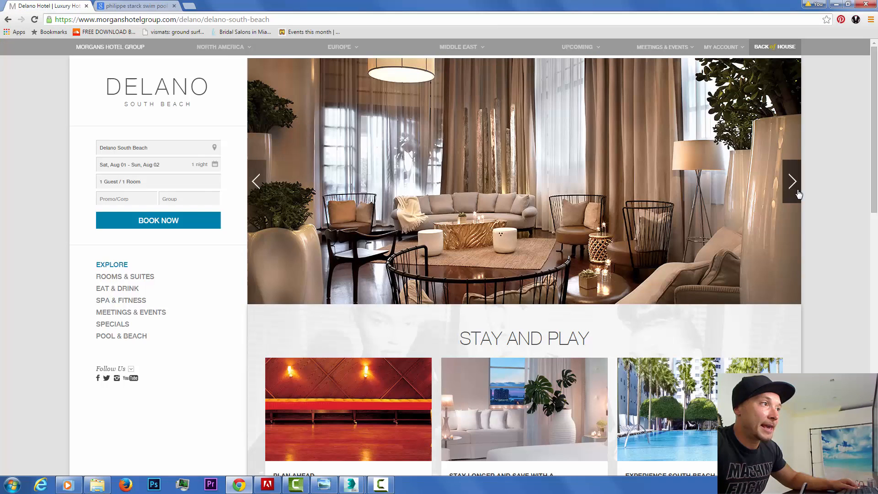
left_click(792, 181)
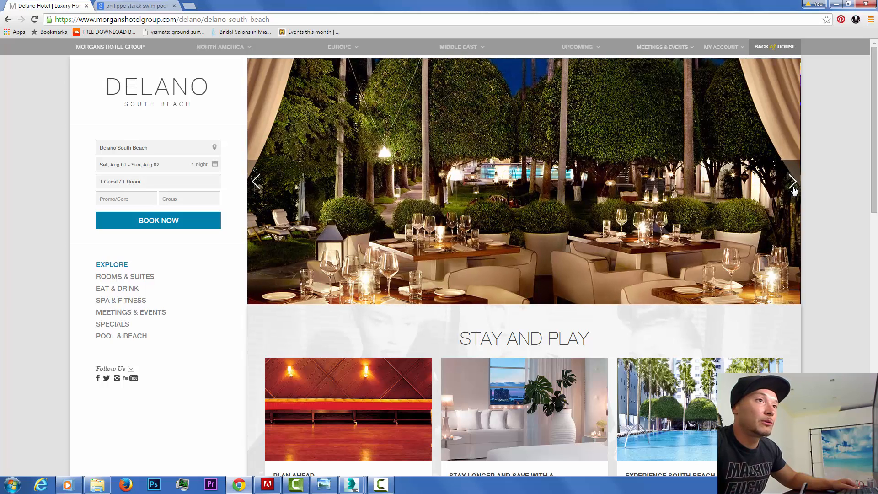
left_click(793, 181)
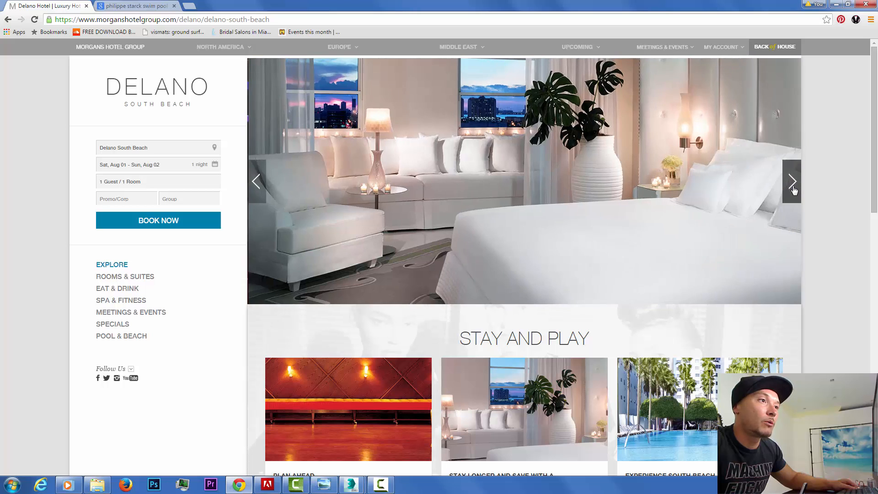
left_click(793, 181)
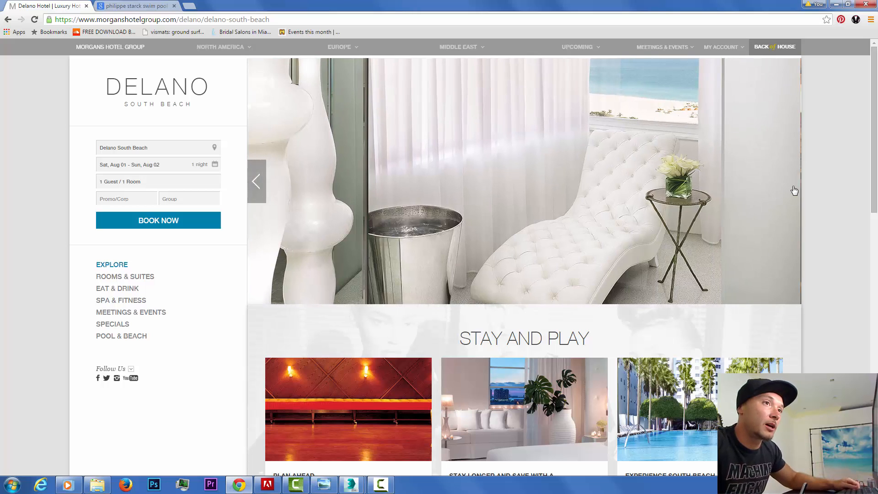
left_click(256, 181)
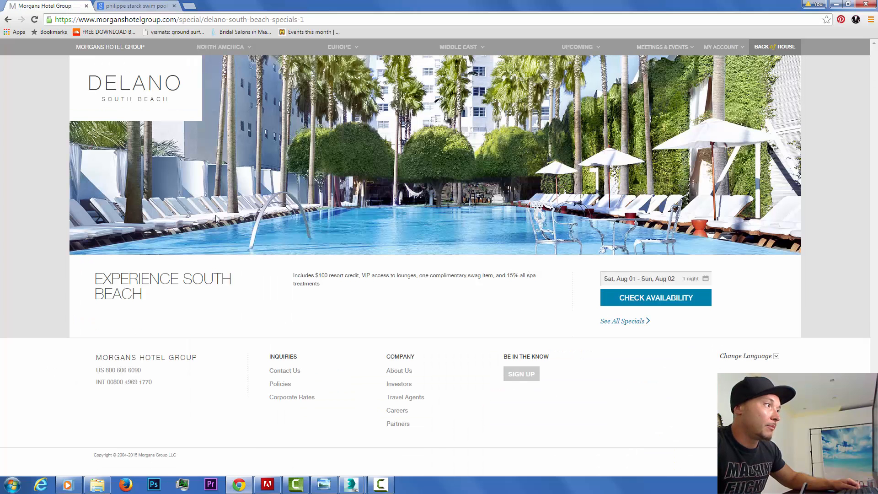
mouse_move(553, 246)
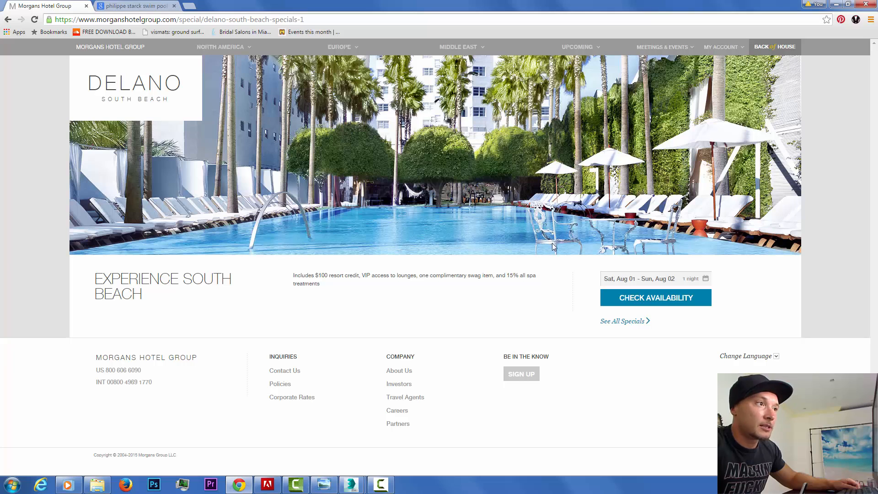
mouse_move(122, 250)
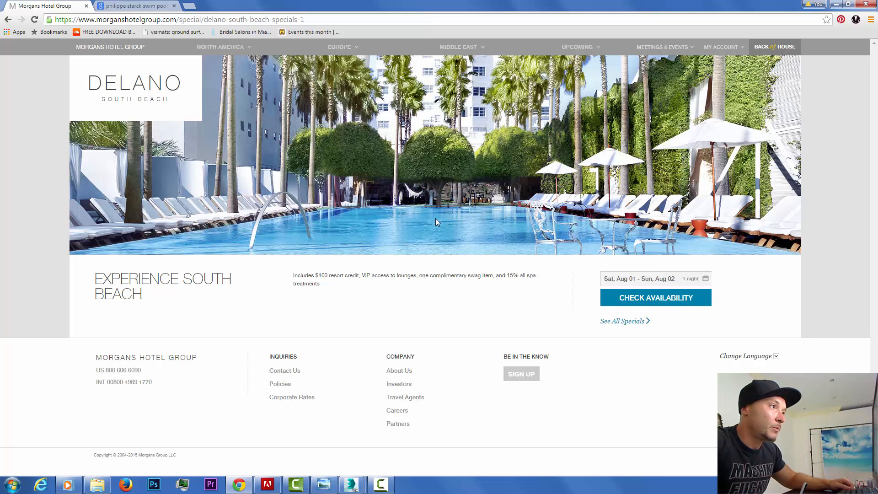
mouse_move(536, 208)
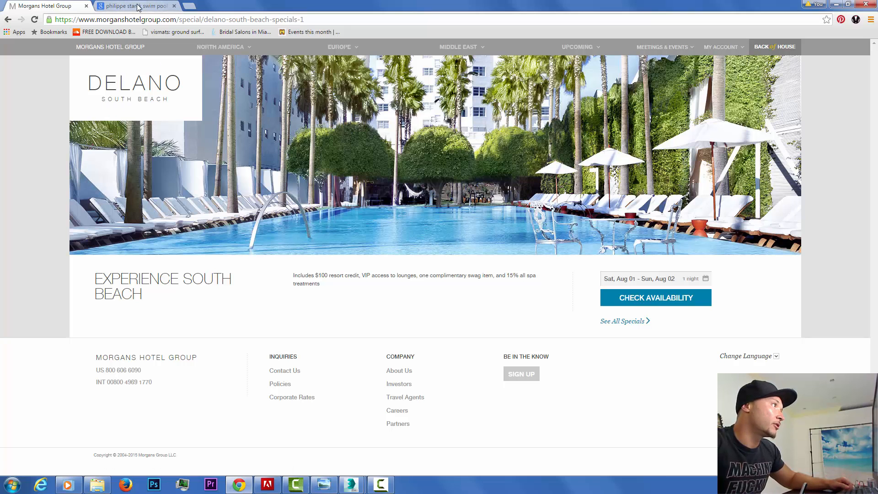
mouse_move(137, 6)
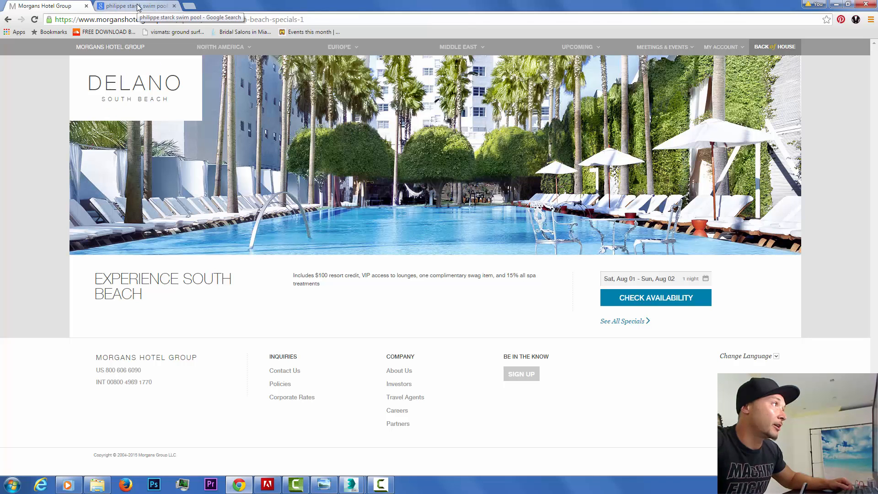
left_click(137, 6)
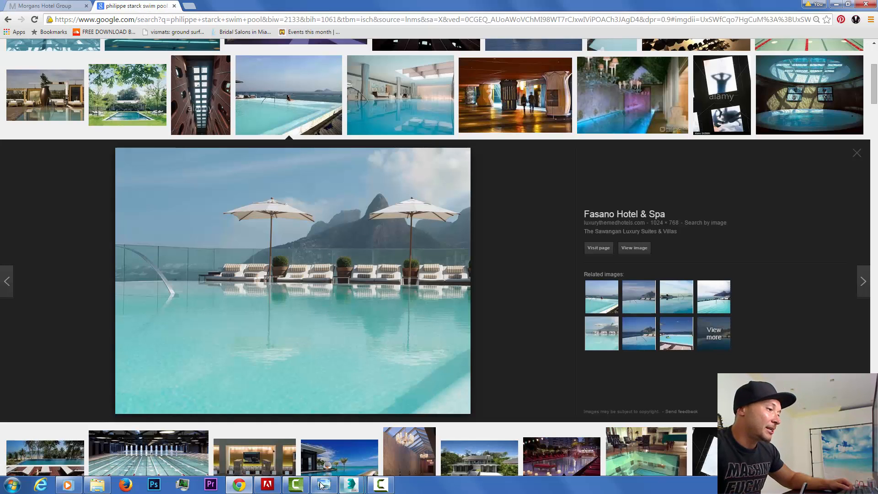
Browse the evening pool photos IMG_1917–IMG_1920 full-screen in Windows Photo Viewer.
left_click(324, 484)
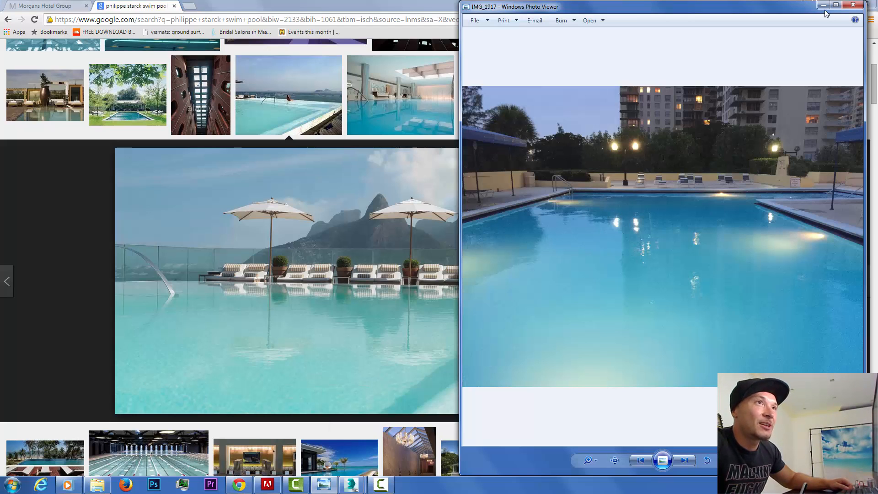
left_click(837, 4)
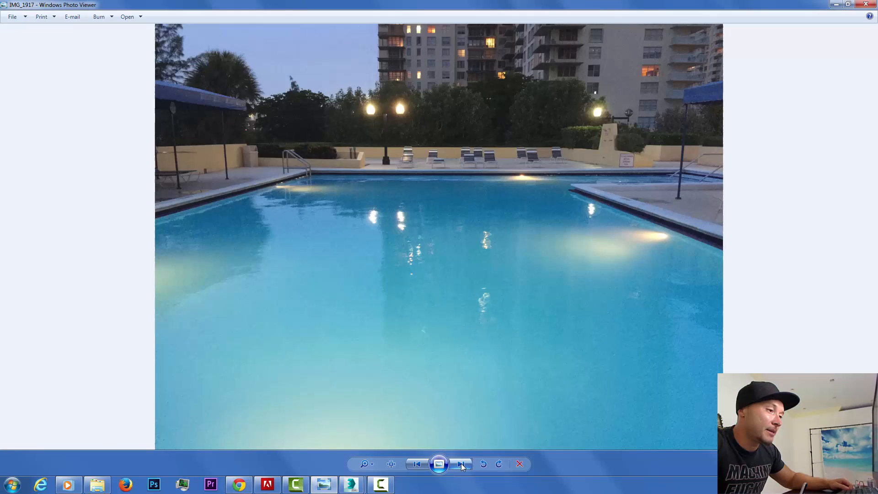
left_click(461, 464)
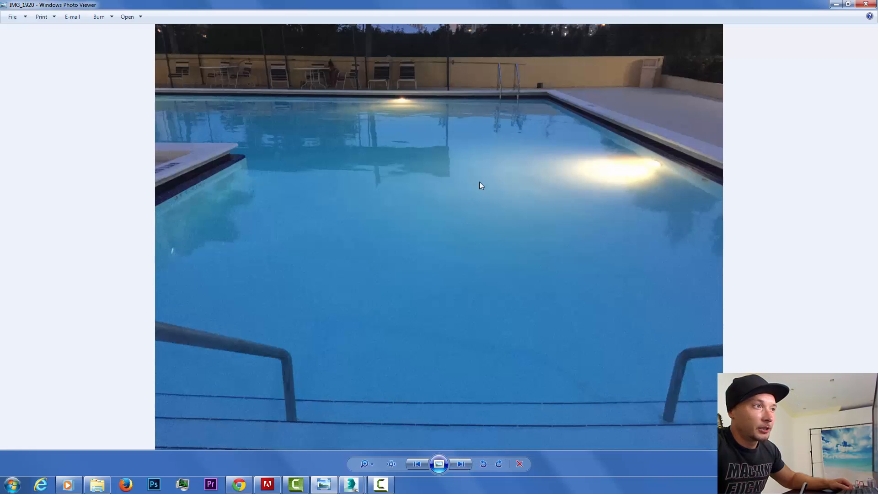
mouse_move(486, 456)
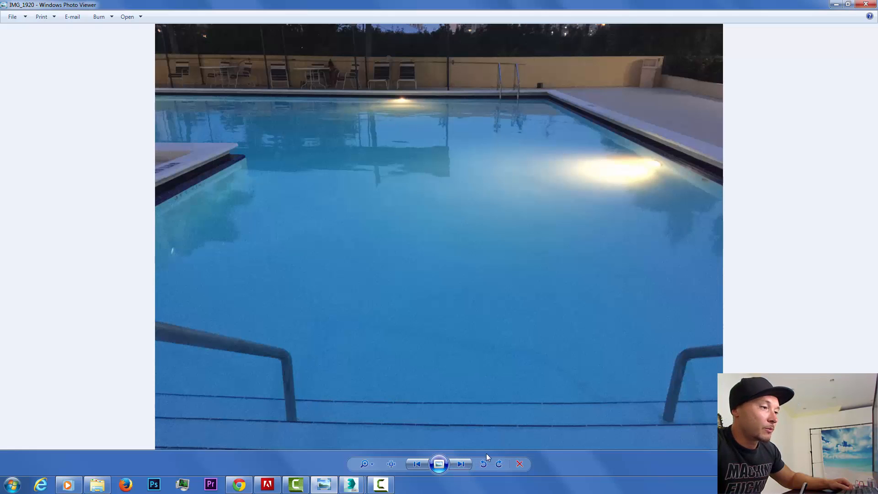
left_click(418, 464)
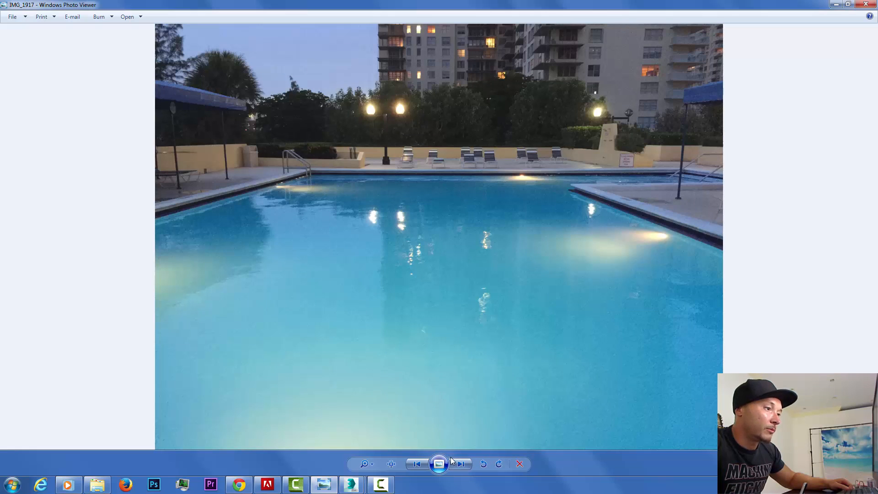
left_click(460, 464)
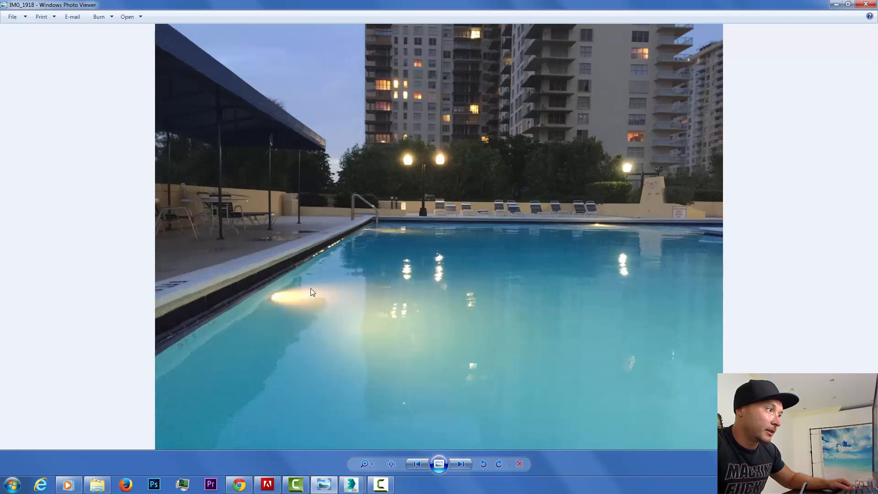
mouse_move(352, 366)
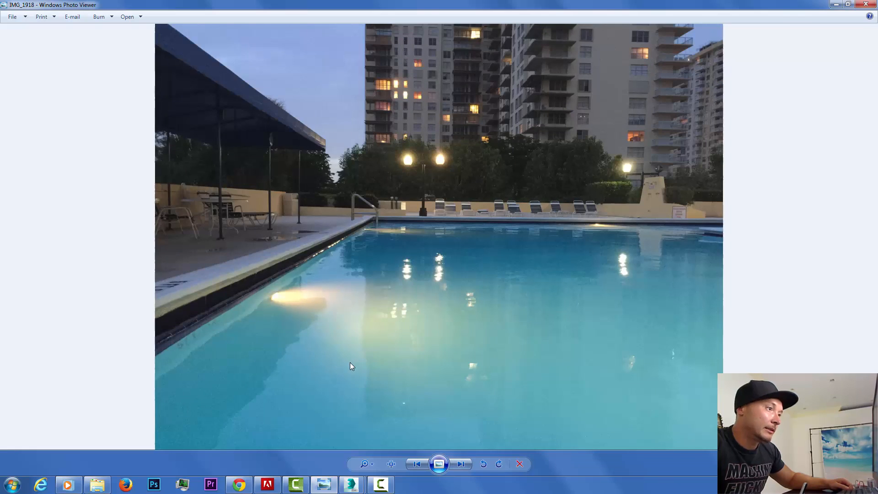
mouse_move(328, 340)
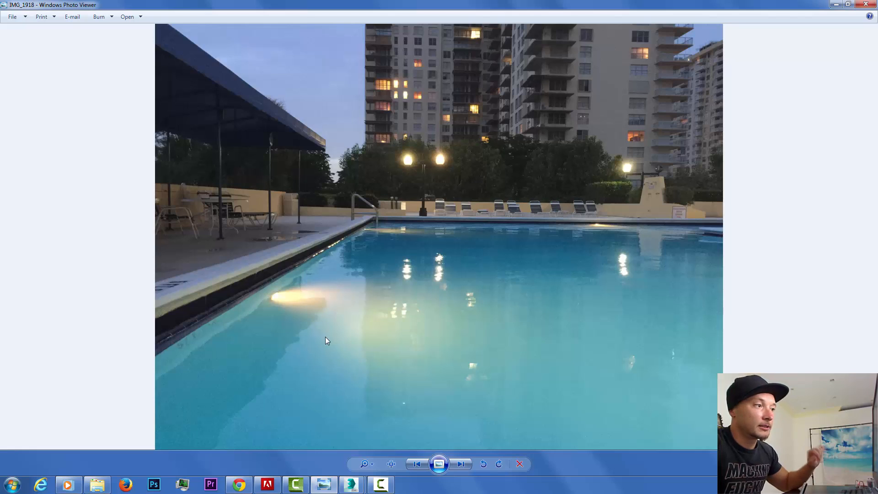
mouse_move(445, 276)
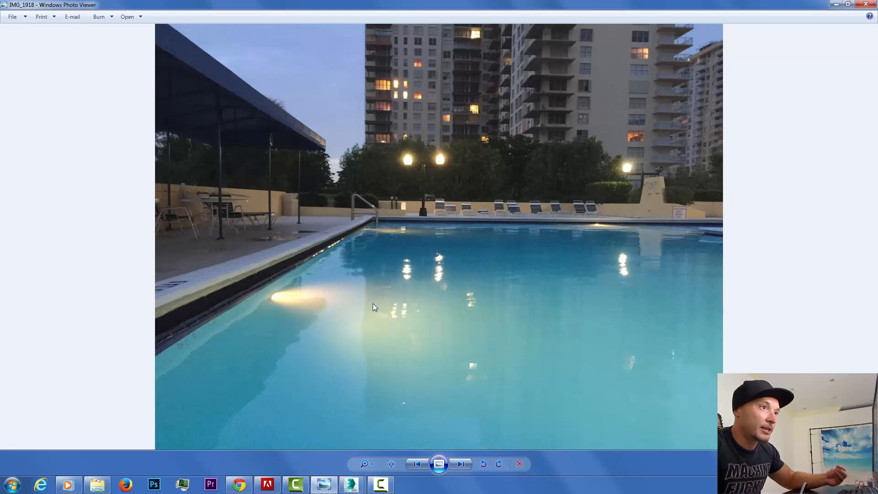
mouse_move(418, 383)
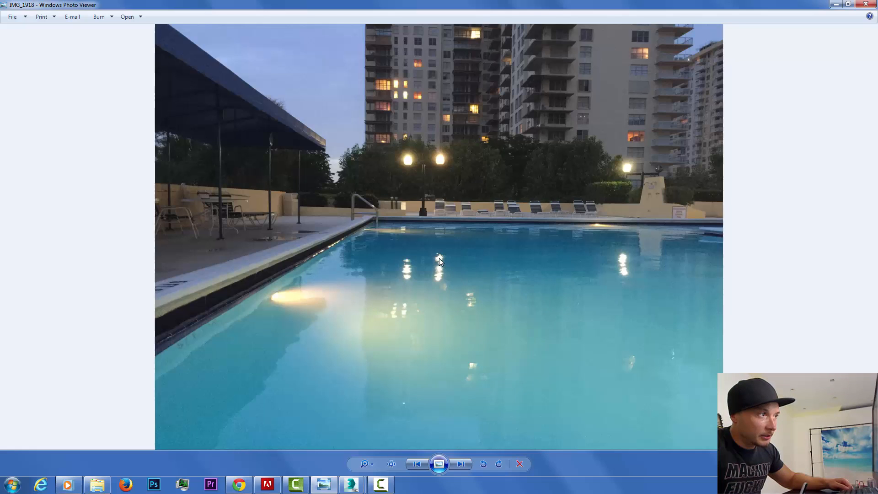
mouse_move(395, 489)
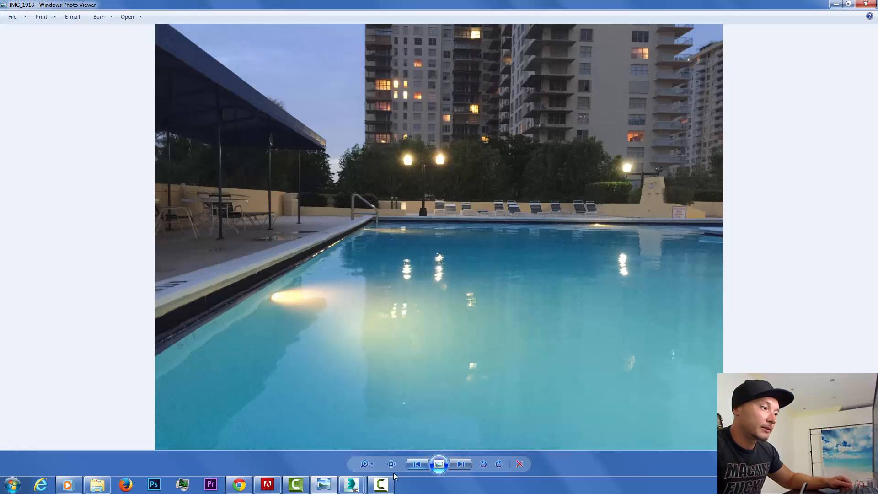
mouse_move(352, 485)
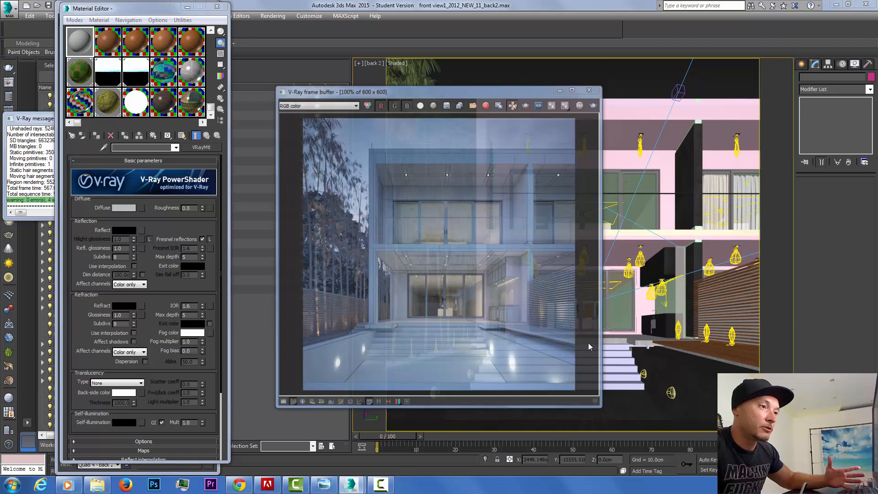
Draw a Standard Primitives box (Box1058) over the pool floor as the water volume.
left_click(588, 90)
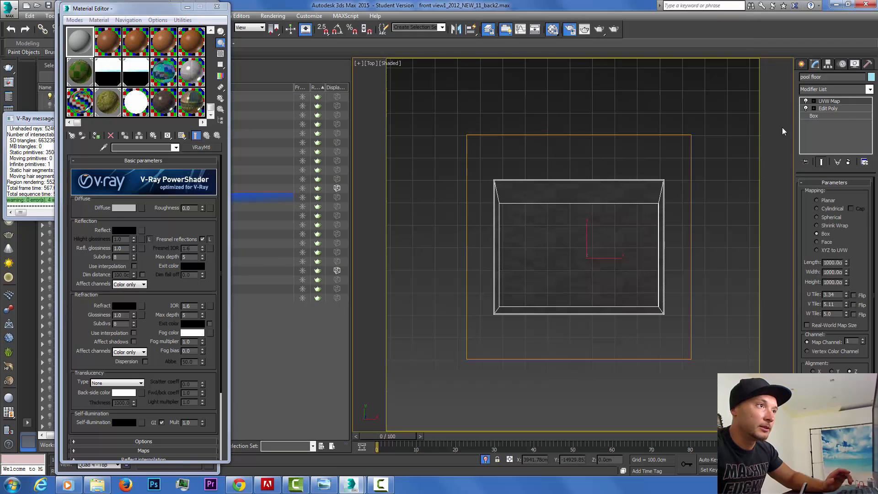
left_click(801, 64)
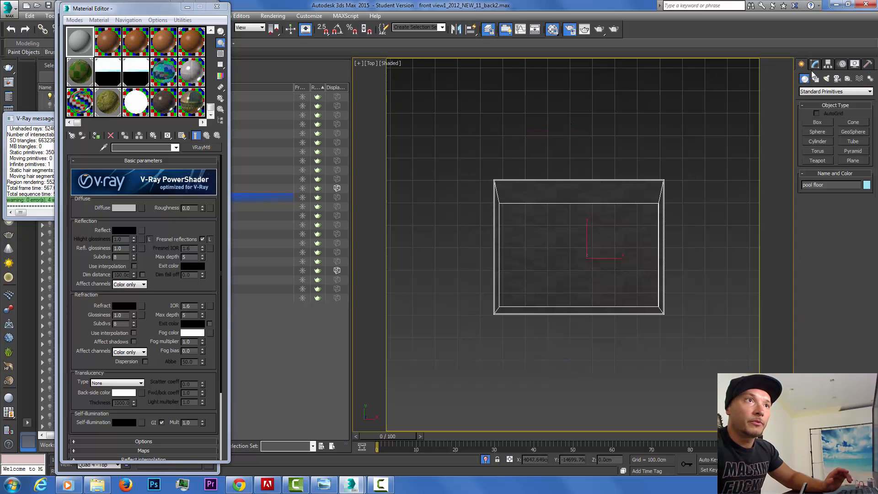
left_click(817, 123)
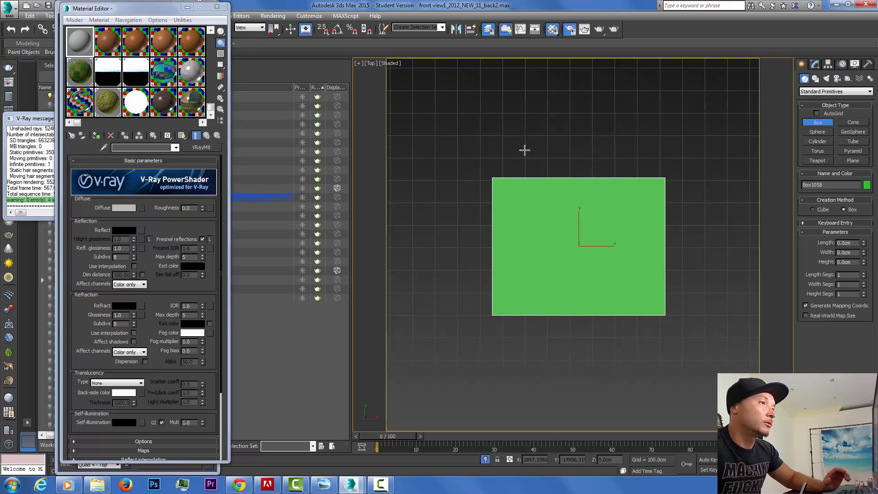
mouse_move(477, 85)
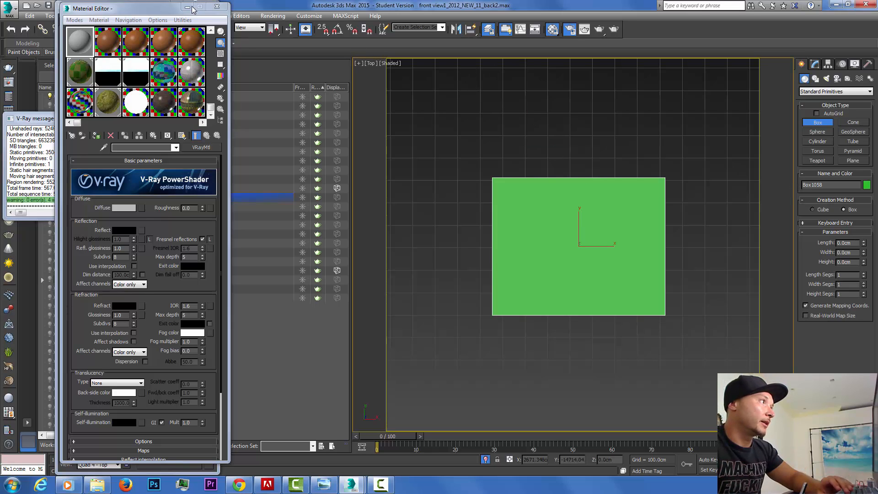
left_click(229, 6)
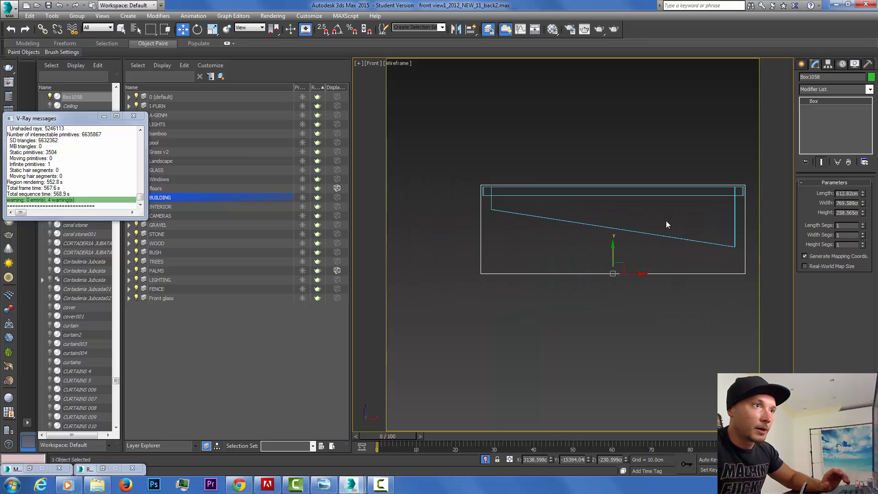
Give the box 130 length and 115 width segments, name it Watter, and view it from the front.
left_click_drag(667, 224, 545, 256)
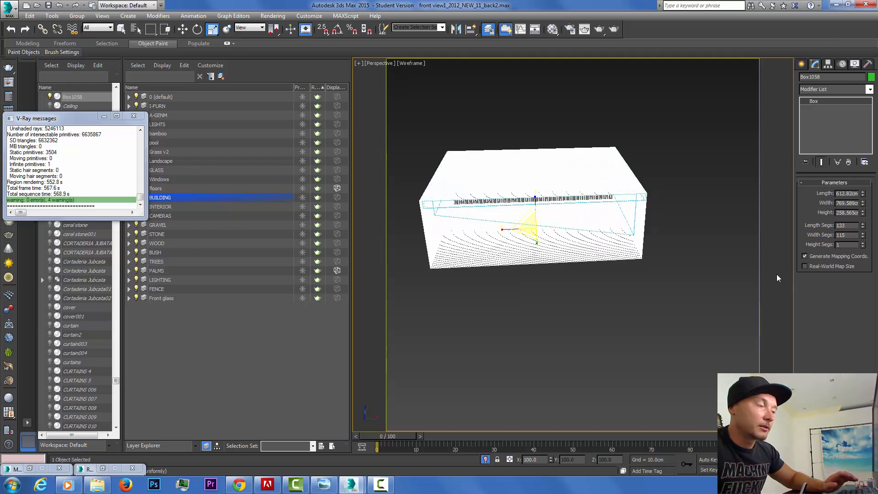
key("T")
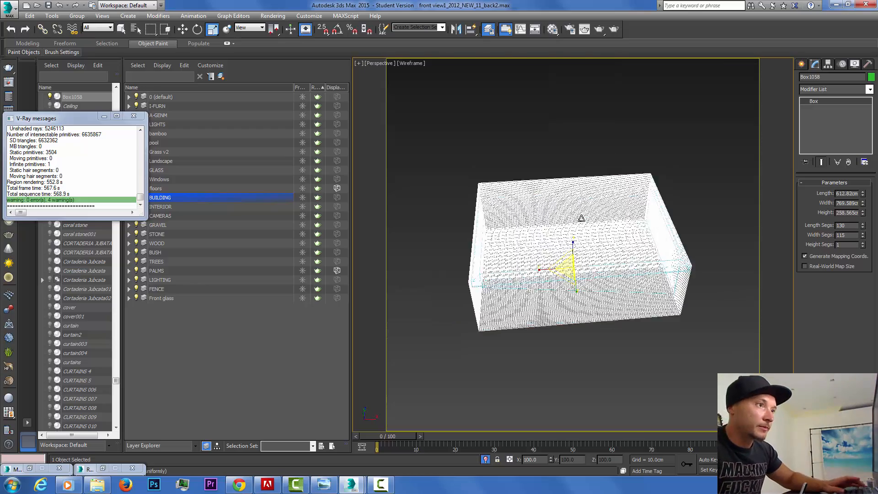
key("F")
type("Water")
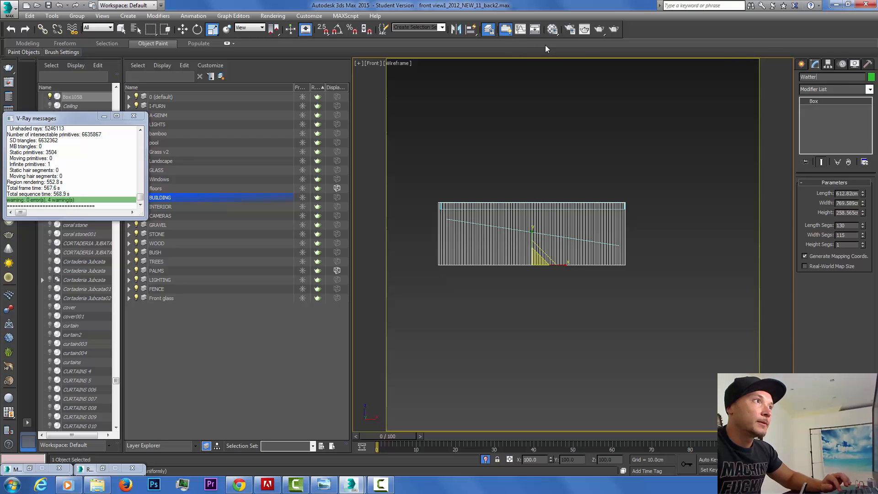
mouse_move(558, 37)
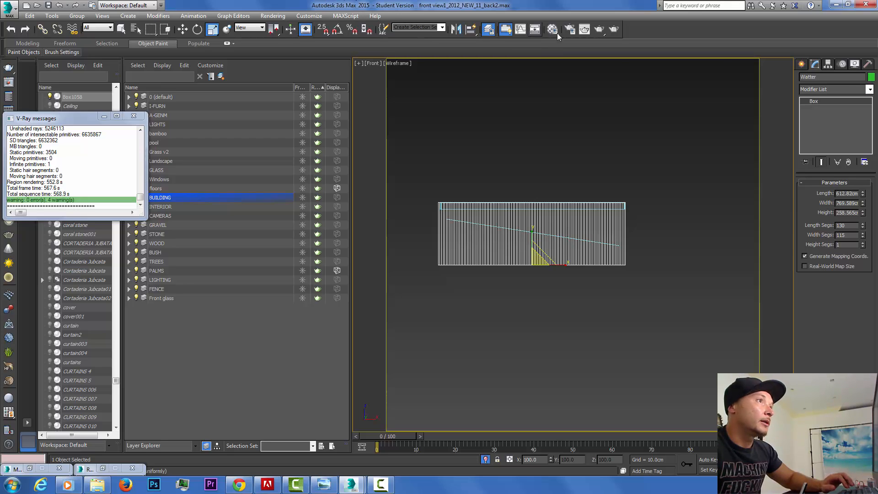
Add Watter to the V-Ray override-material exclude list in Global switches.
left_click(570, 28)
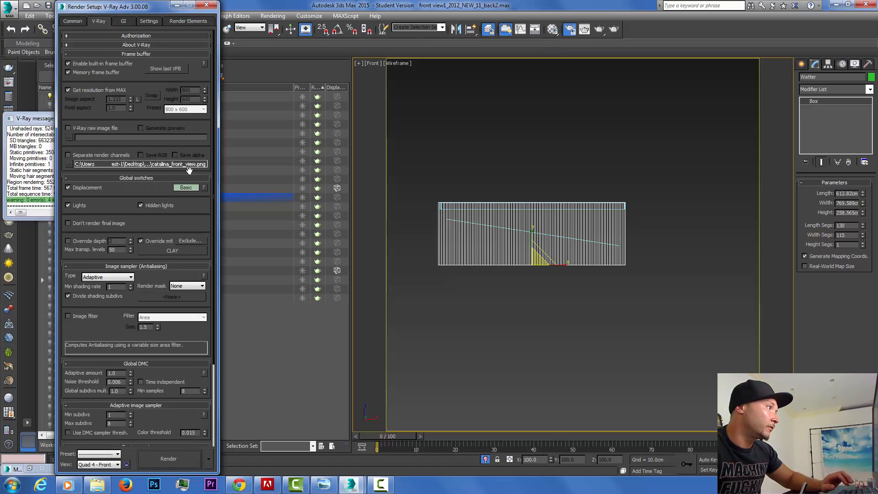
left_click(190, 241)
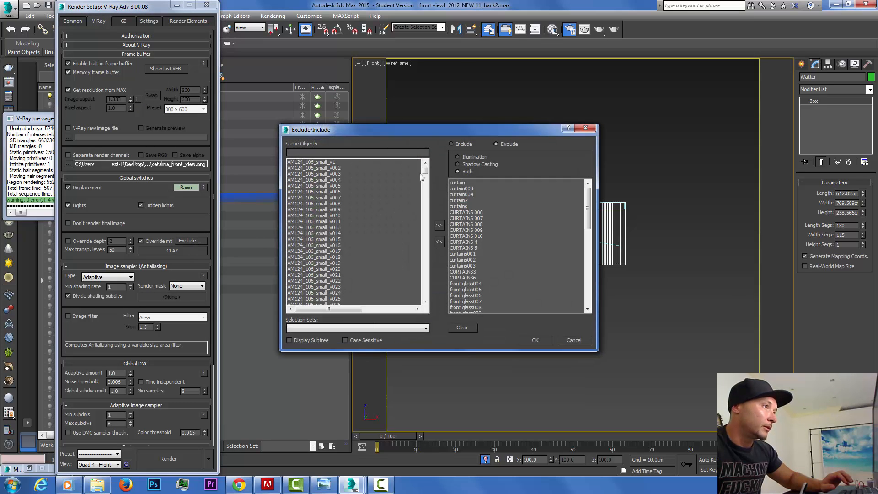
scroll("down", 3)
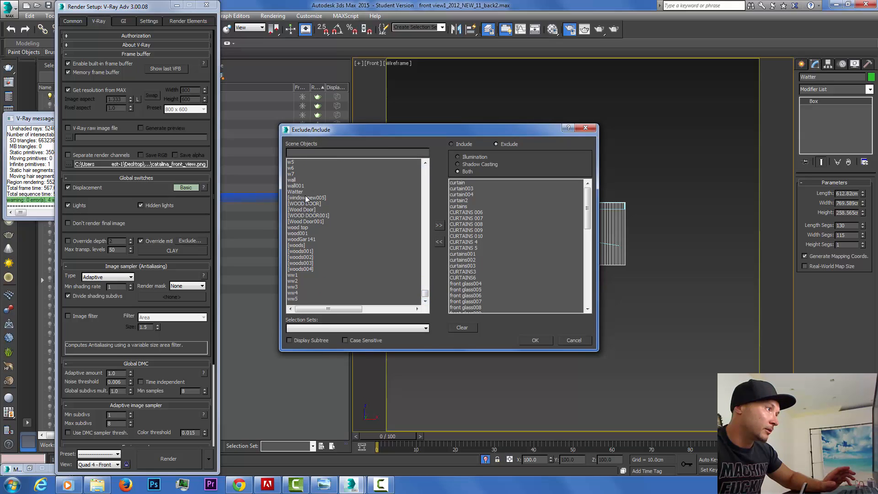
left_click(296, 192)
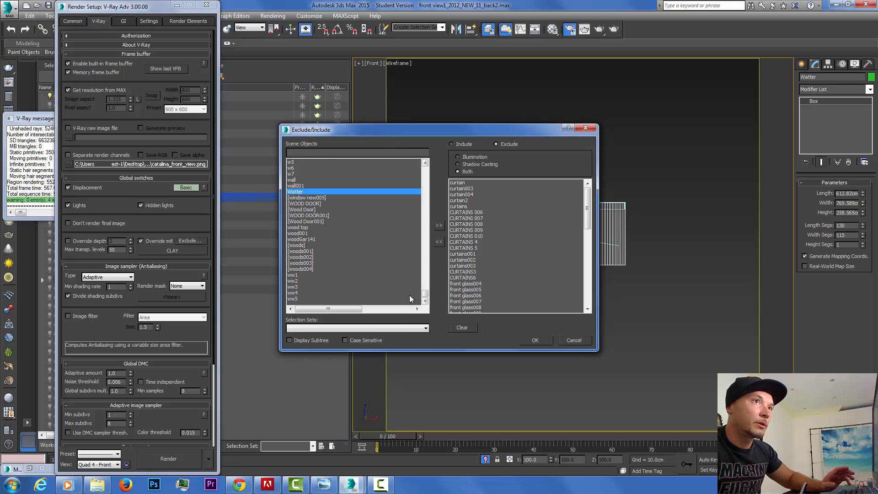
left_click(535, 340)
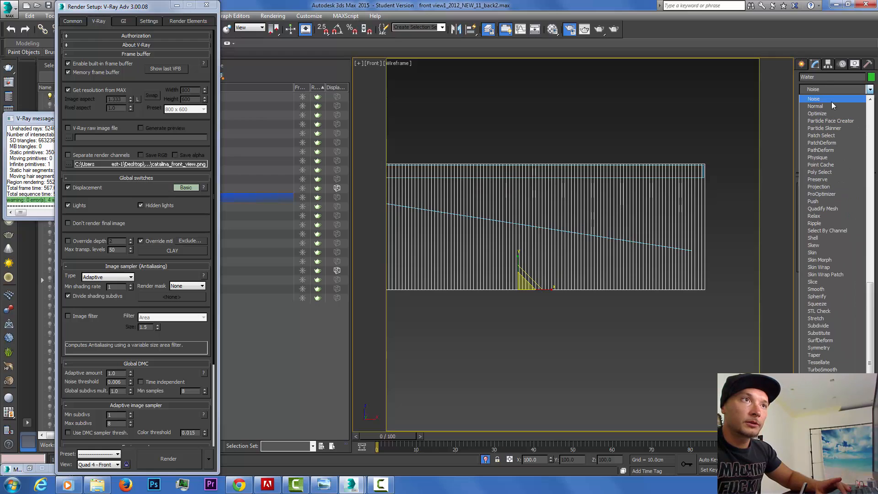
Ripple the water box with a fractal Noise modifier using a 0.07 value.
left_click(814, 99)
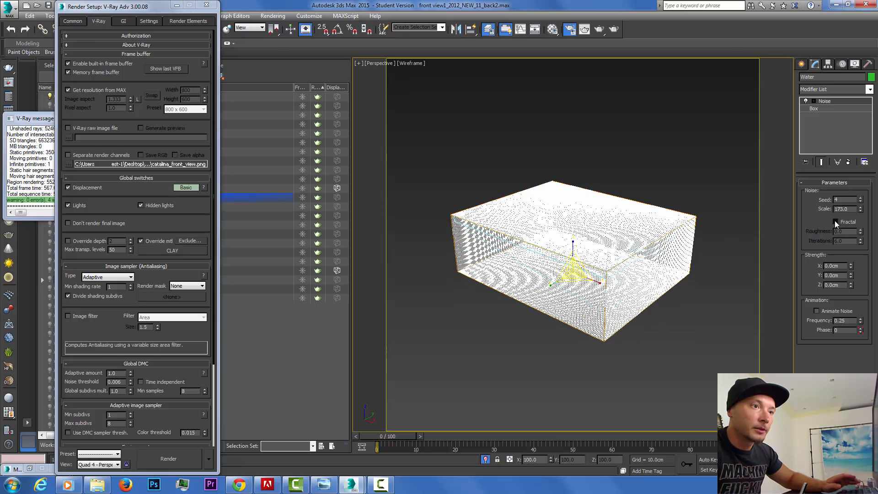
left_click(836, 221)
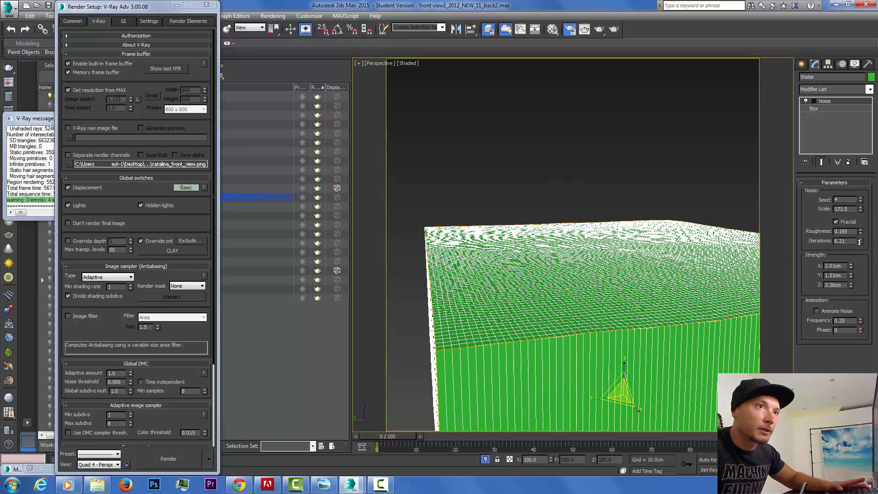
type("0.07")
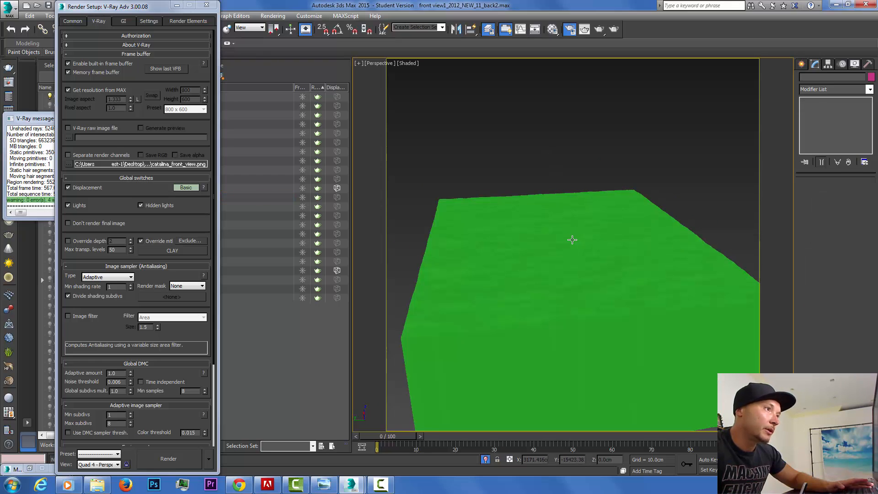
mouse_move(591, 51)
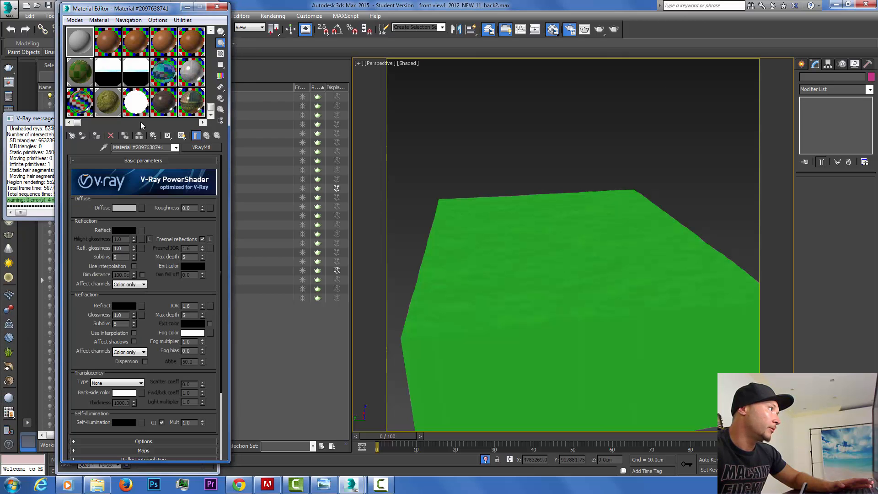
Name the VRayMtl Water with a cyan diffuse, pale blue reflection and slightly lowered glossiness.
type("Wat")
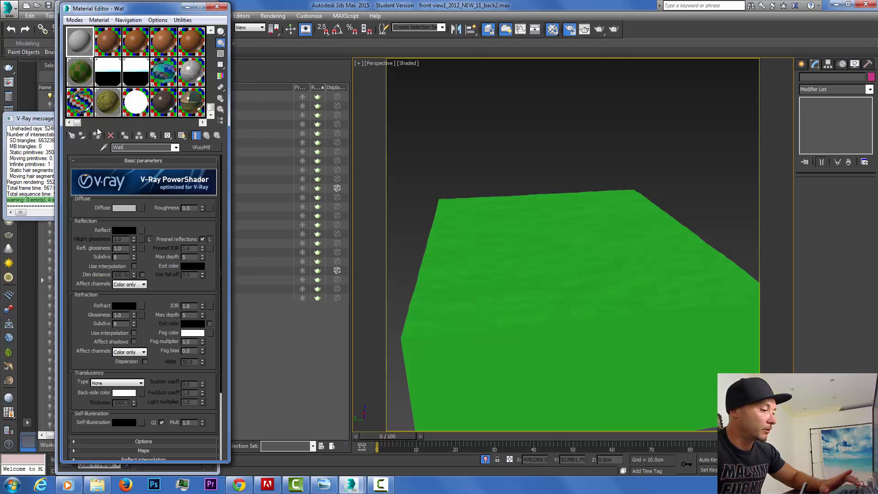
left_click(125, 208)
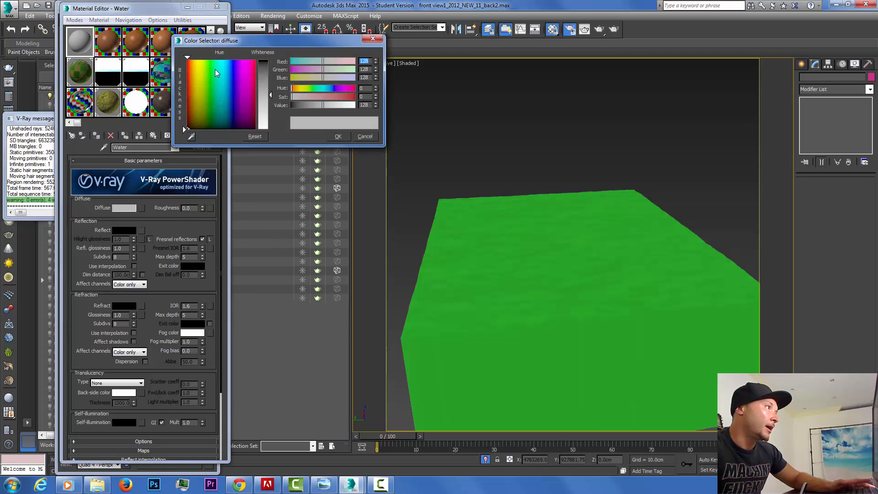
left_click(221, 62)
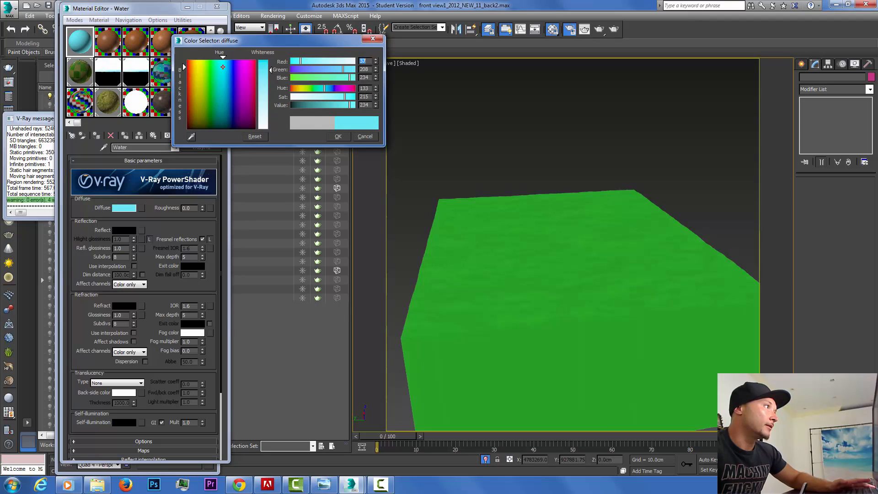
left_click(339, 135)
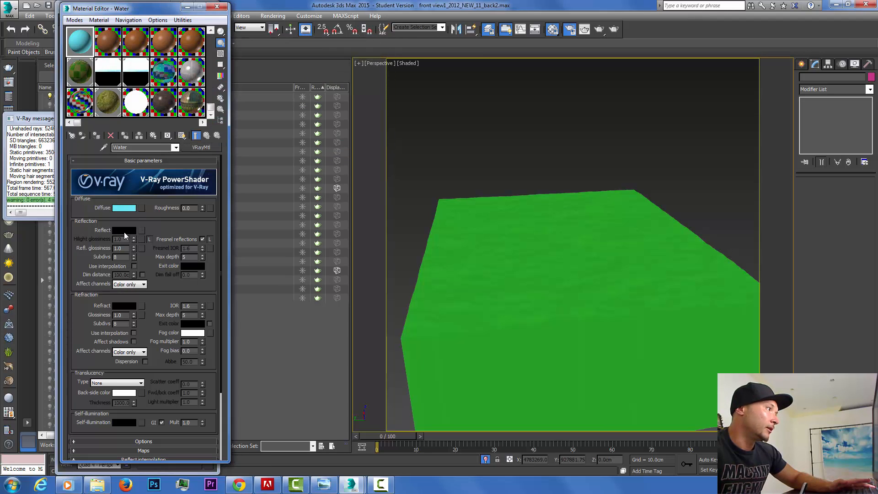
left_click(124, 230)
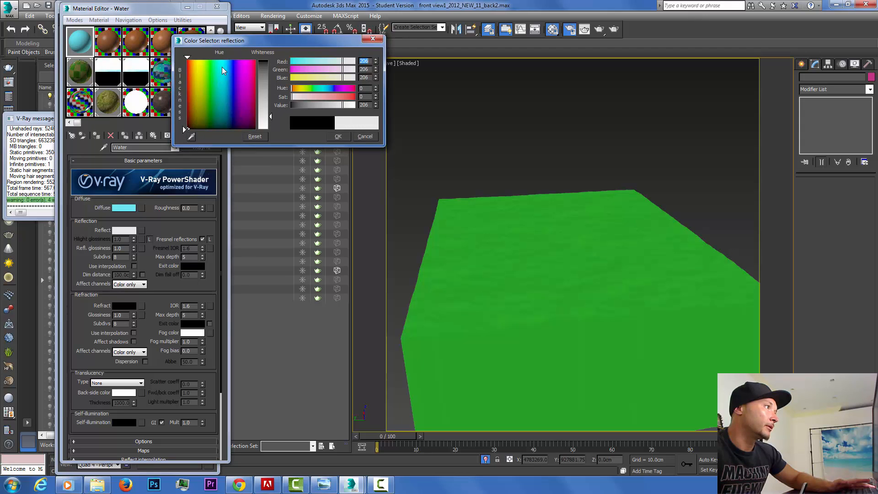
left_click(223, 67)
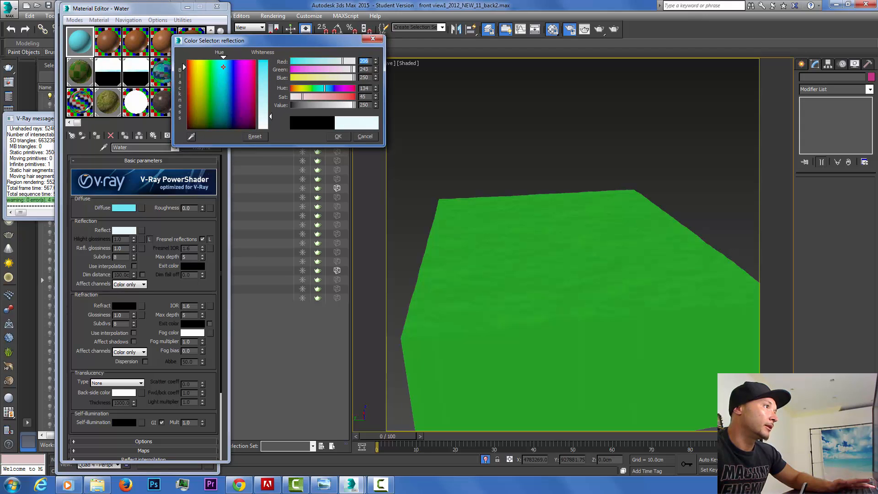
left_click(339, 136)
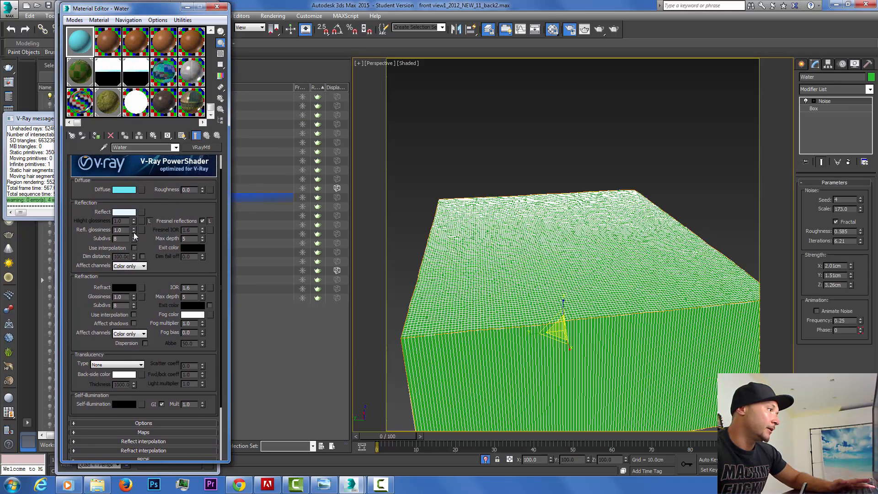
left_click(134, 231)
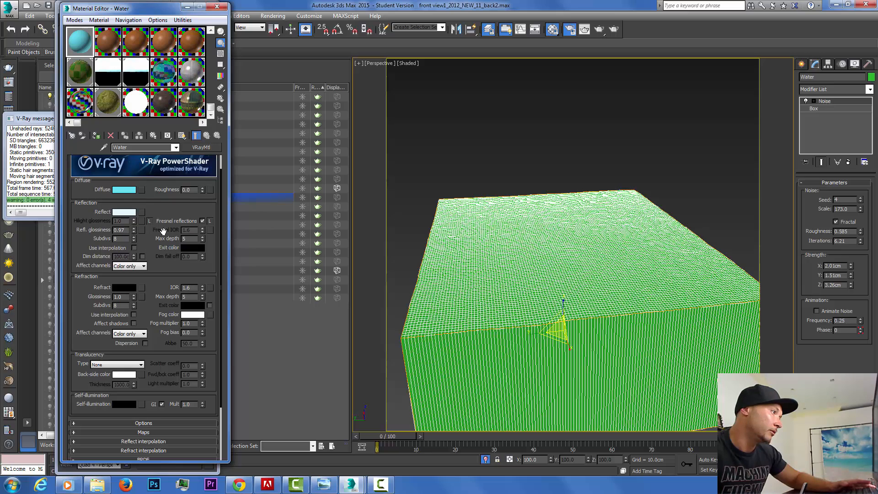
mouse_move(160, 208)
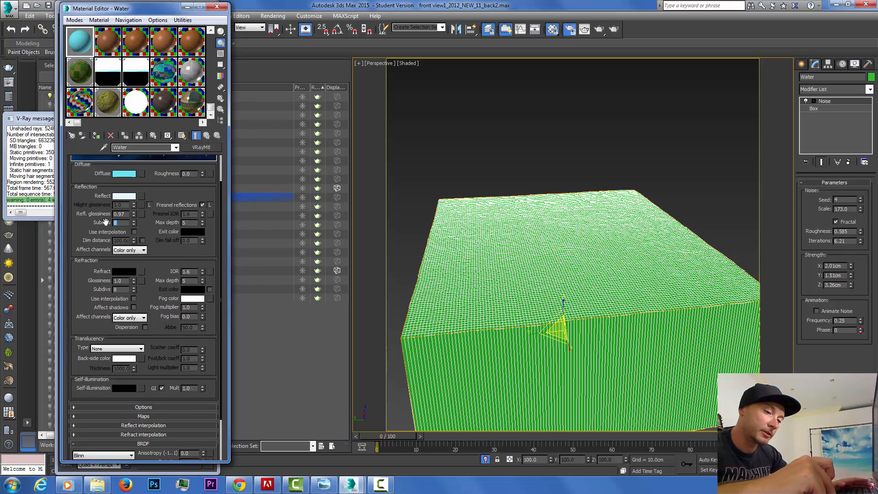
Set reflection subdivs to 256, refraction IOR to 1.3 and a near-white refraction colour.
type("256")
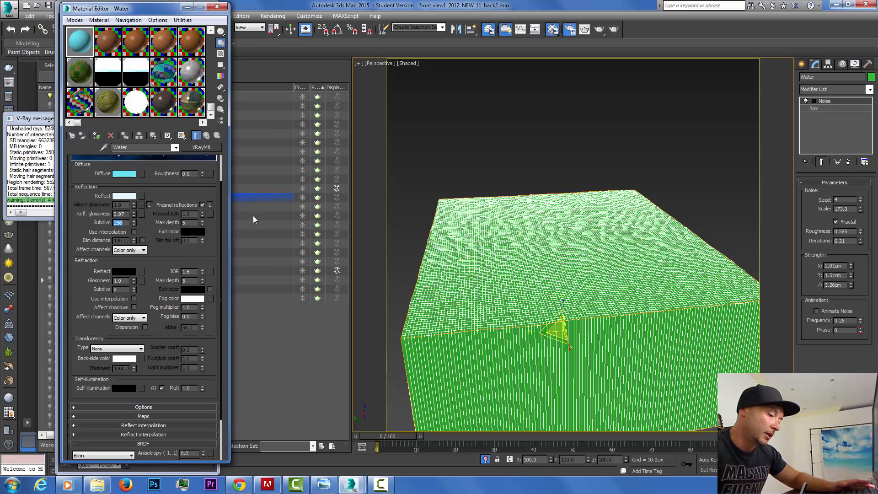
scroll("down", 3)
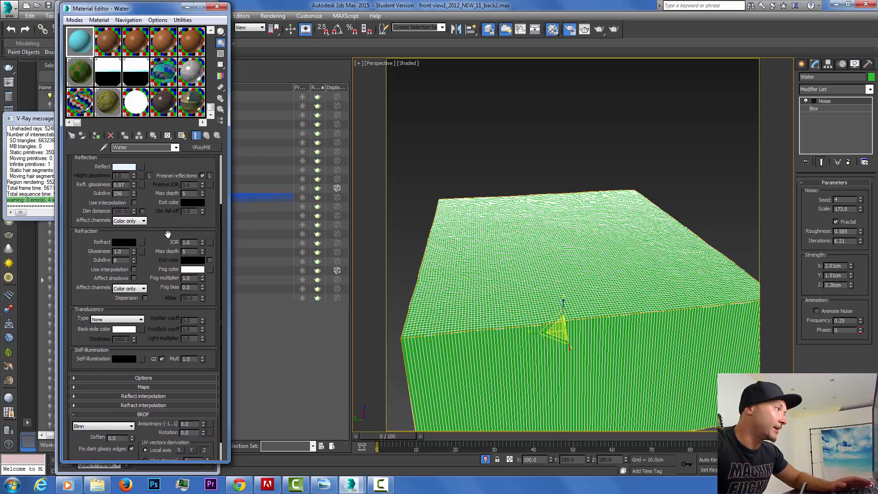
mouse_move(203, 248)
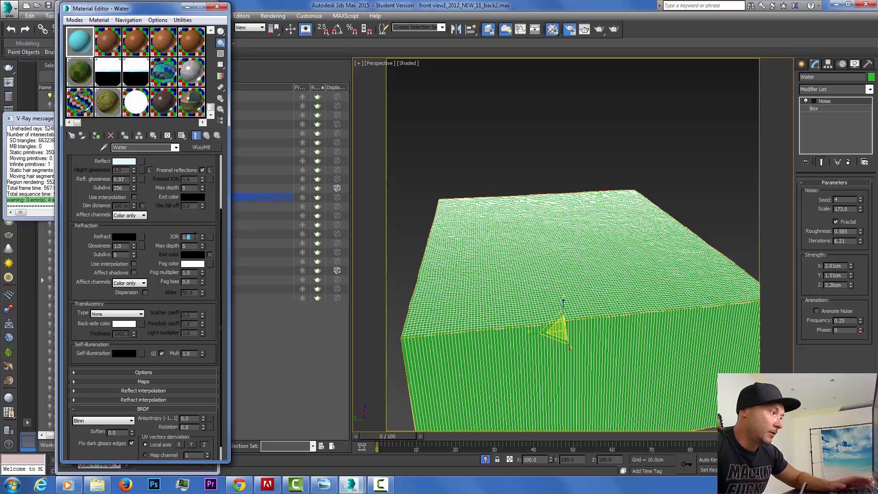
type("1.3")
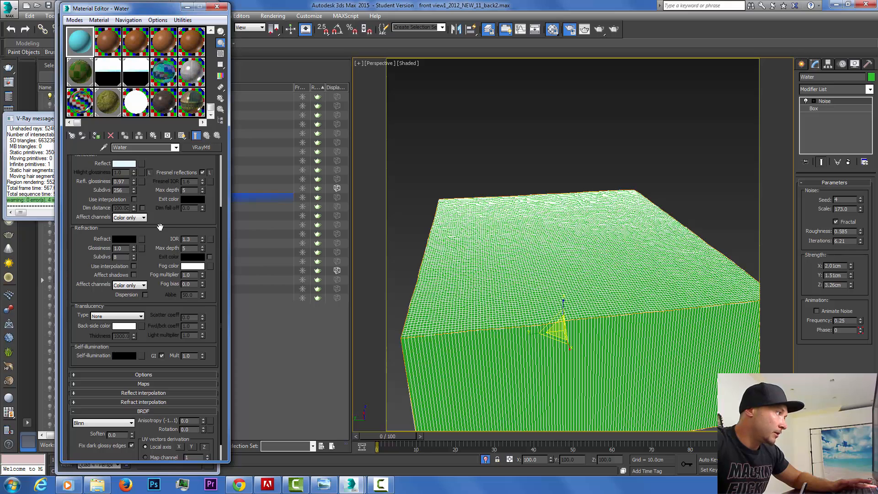
left_click(123, 235)
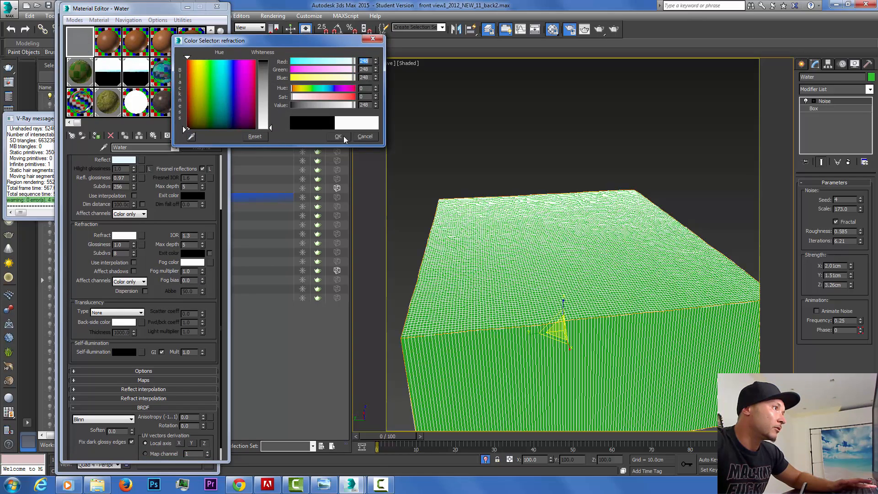
Tint the Water material's refraction fog colour pale cyan.
left_click(338, 136)
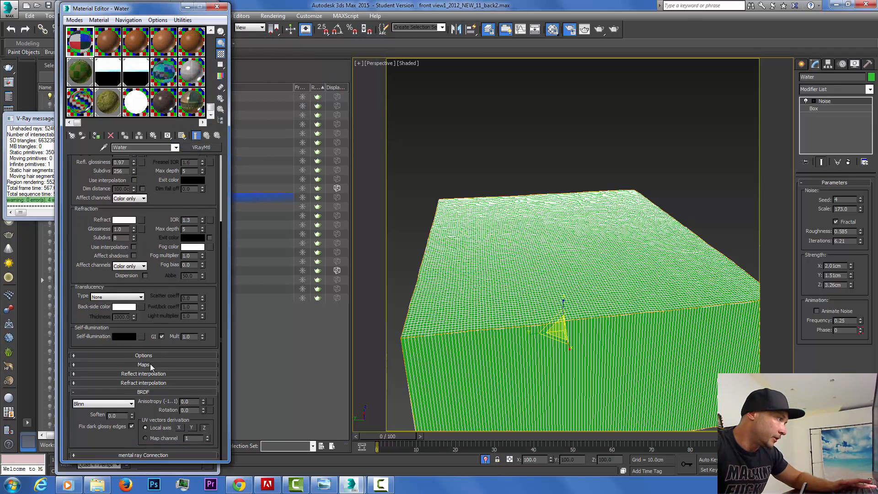
left_click(143, 364)
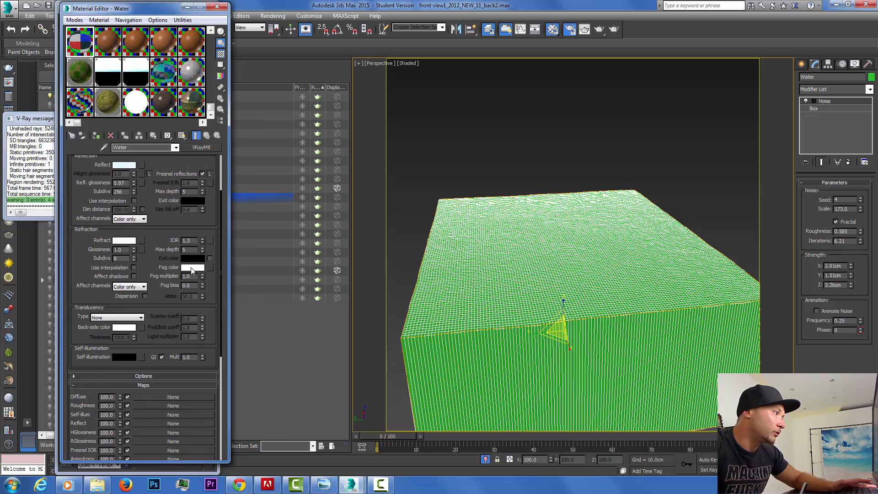
left_click(193, 267)
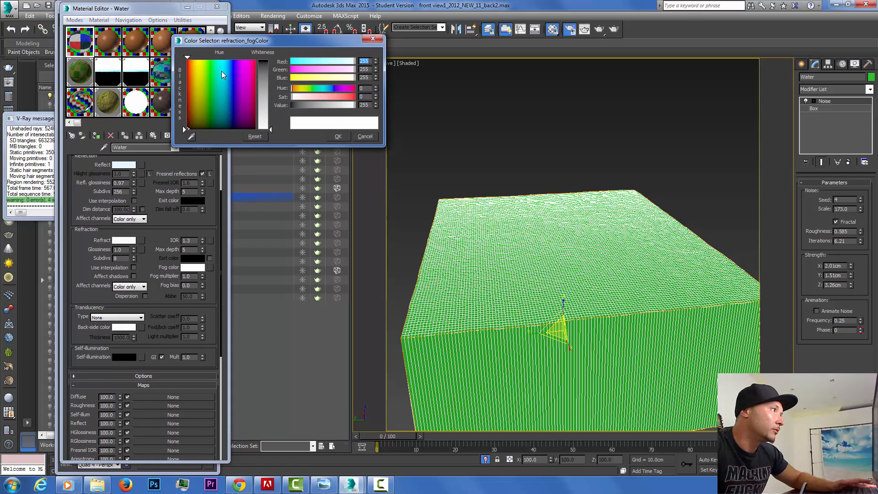
left_click(220, 73)
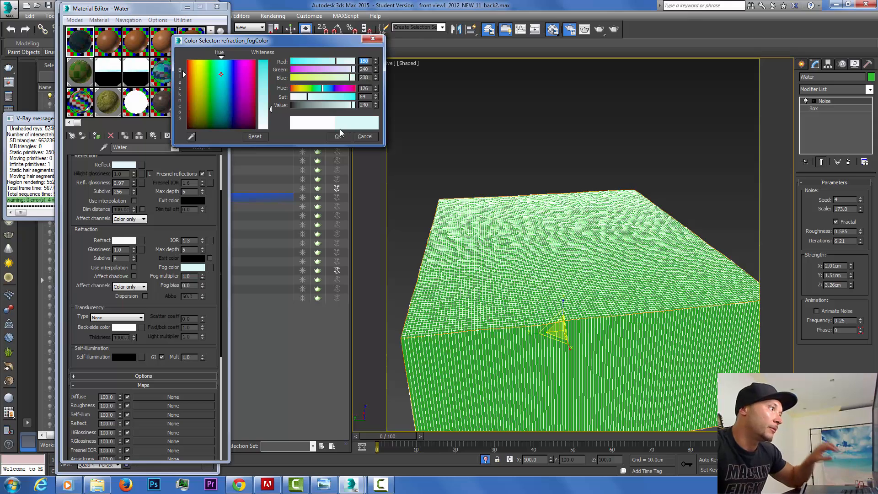
left_click(342, 137)
type("0.01")
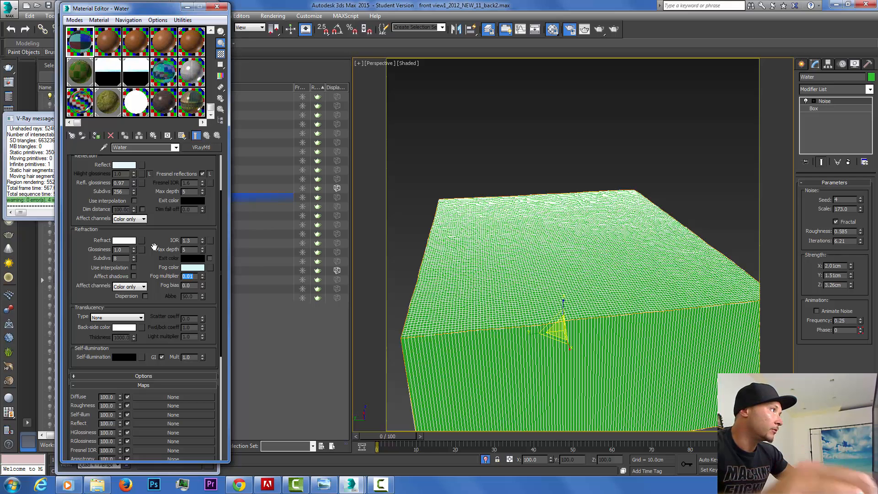
Set the fog multiplier to 0.01 and inspect the watertex bump map.
scroll("down", 3)
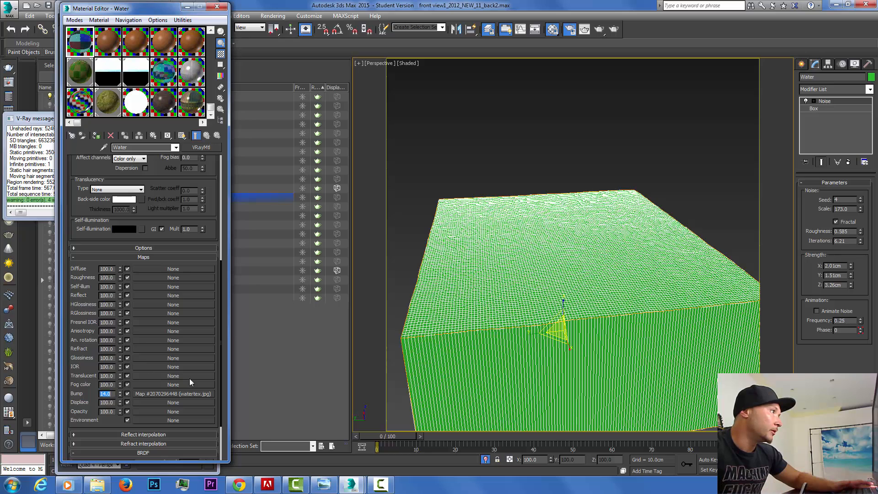
left_click(173, 393)
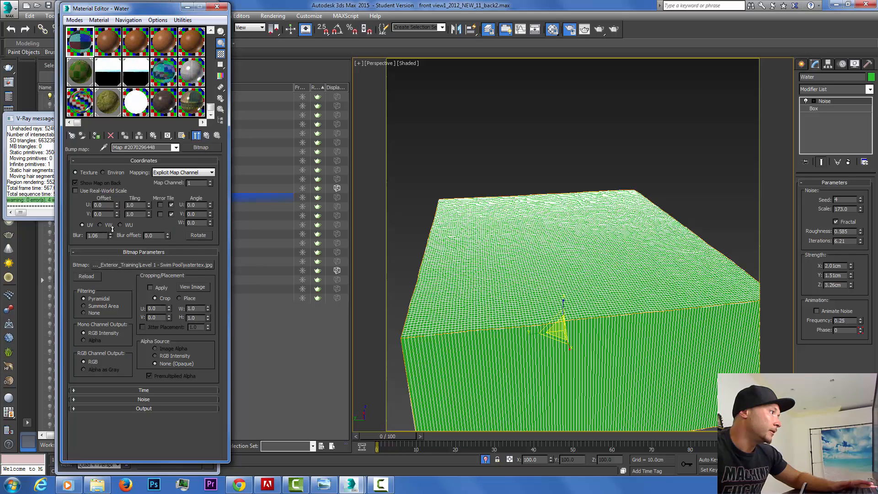
left_click(113, 235)
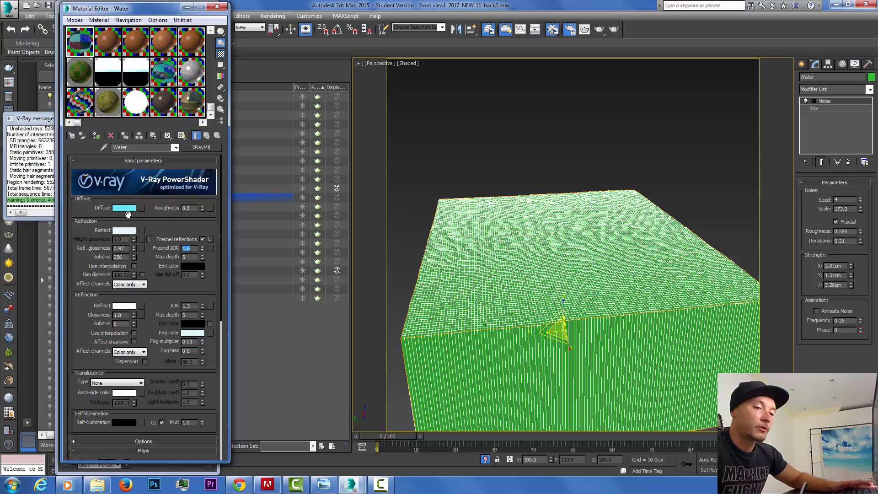
Set Fresnel IOR to 3.0, make refraction black and show the rippled cyan water in the viewport.
type("30.0")
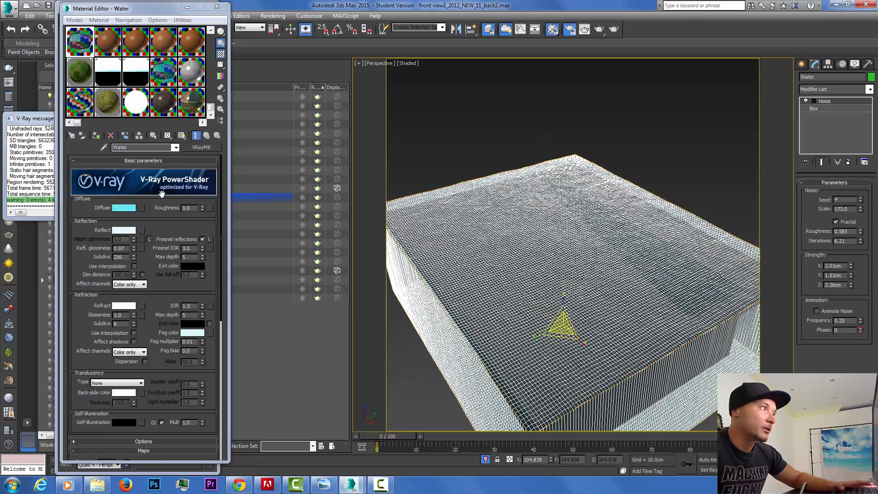
left_click(124, 306)
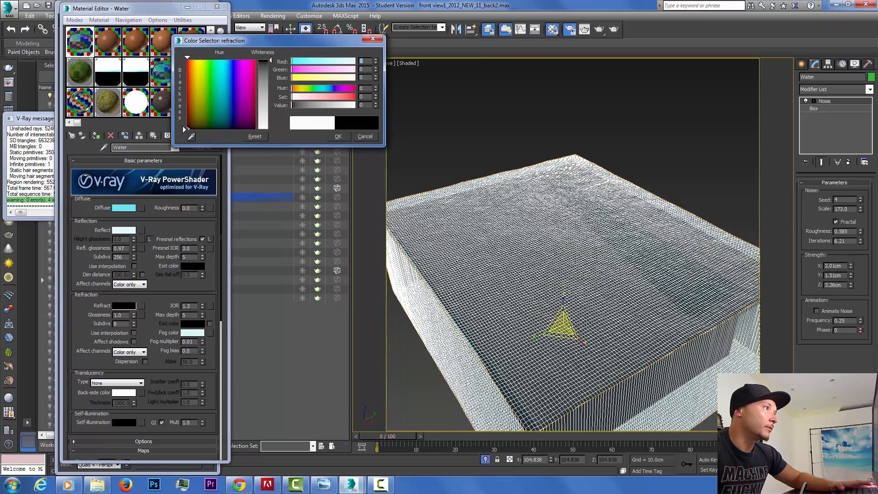
left_click(338, 136)
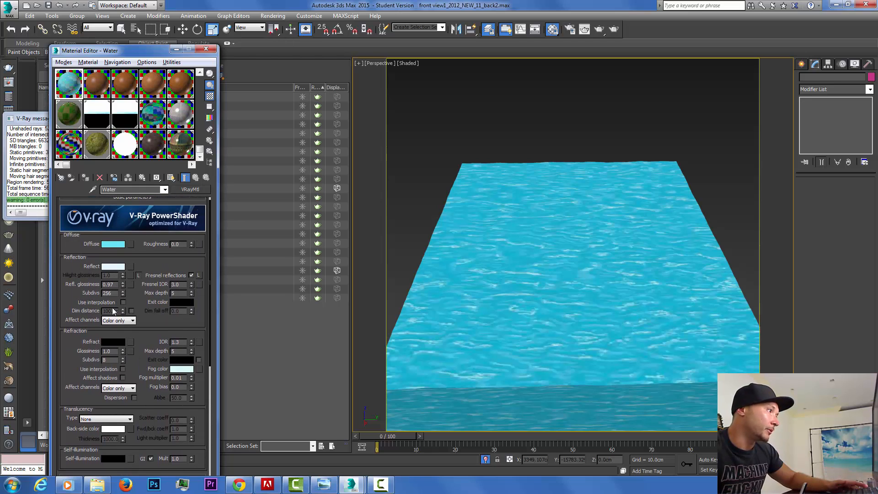
Add an Edit Poly modifier to the Water object and view the scene through the back 2 camera.
left_click(114, 342)
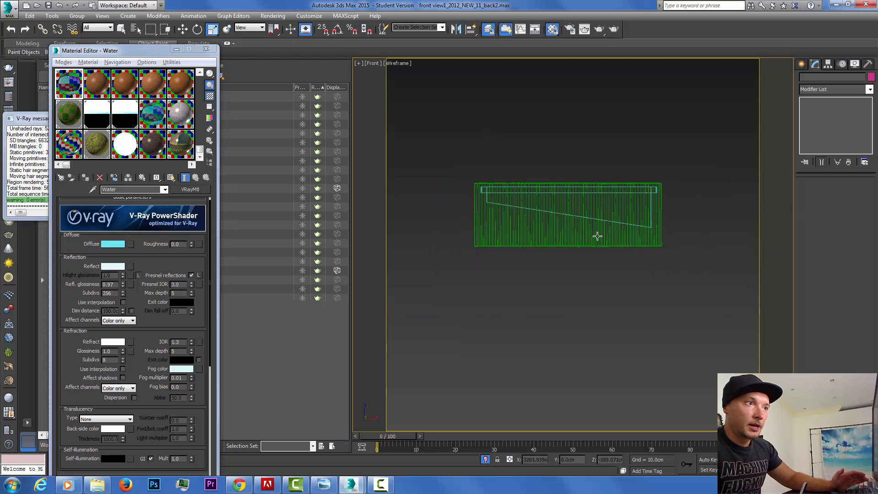
left_click(870, 90)
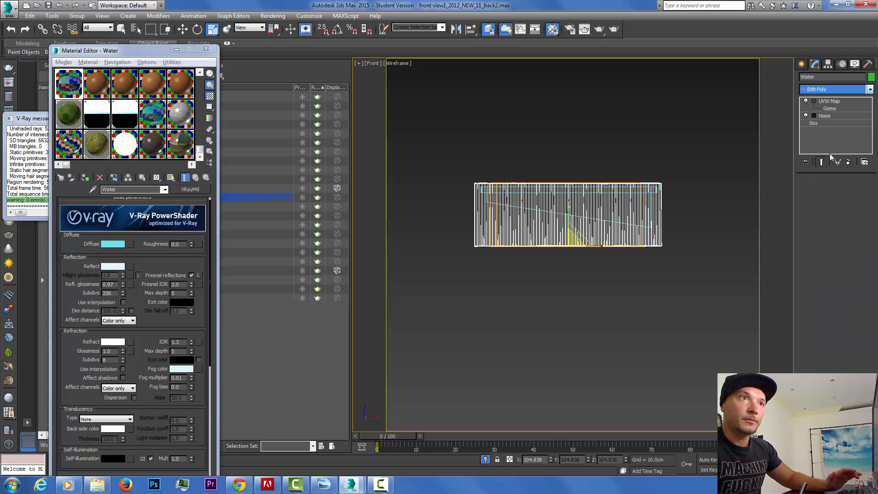
left_click(828, 101)
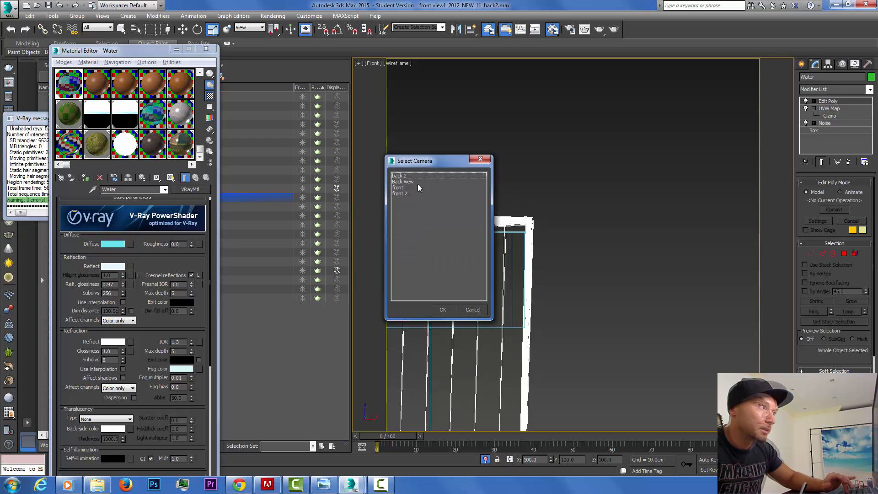
left_click(443, 309)
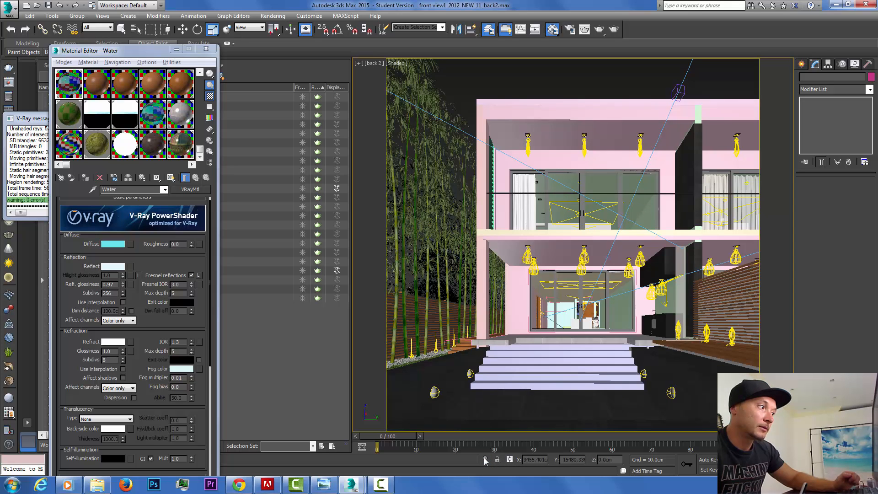
mouse_move(248, 198)
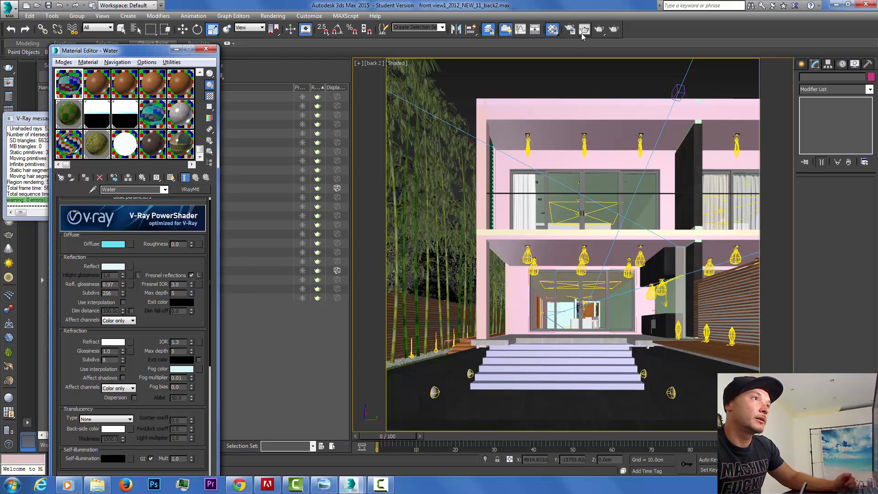
Mark a render region around the pool area in the V-Ray frame buffer.
left_click(569, 28)
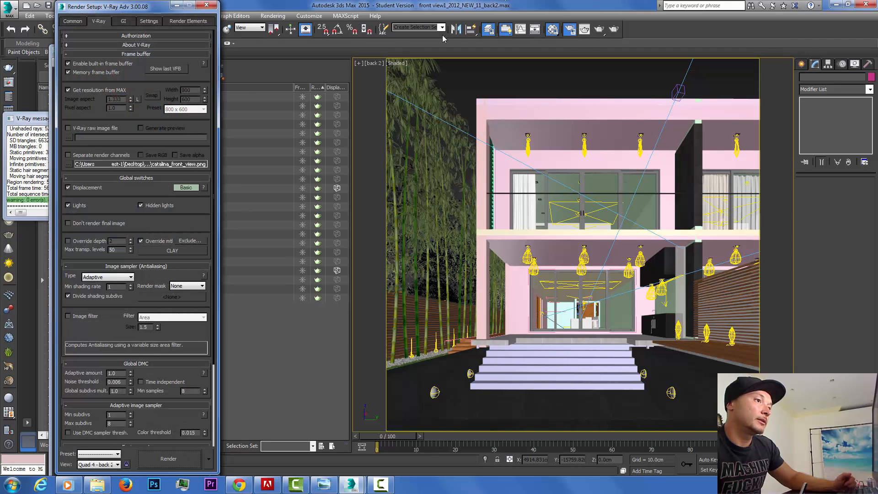
left_click(168, 459)
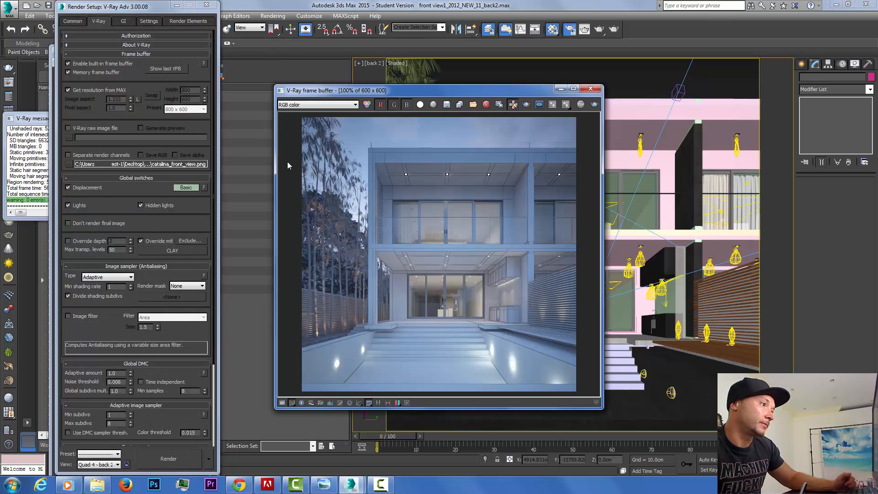
mouse_move(527, 104)
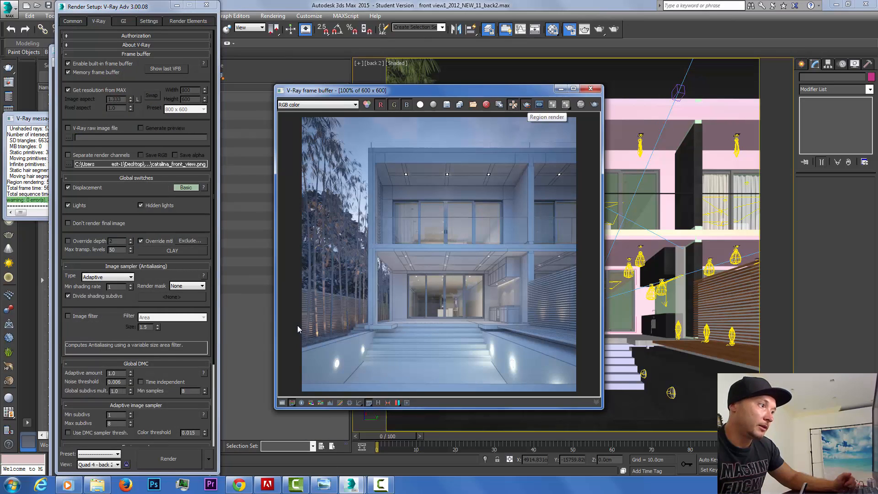
left_click_drag(305, 324, 578, 388)
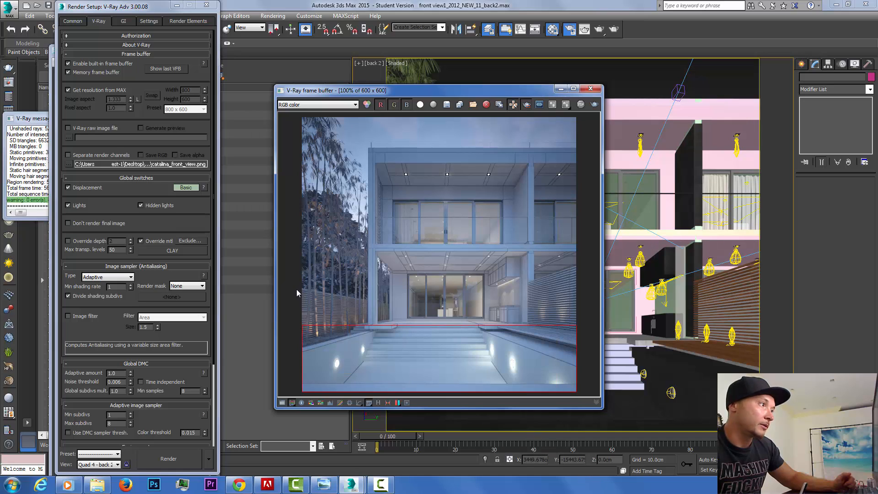
left_click(73, 21)
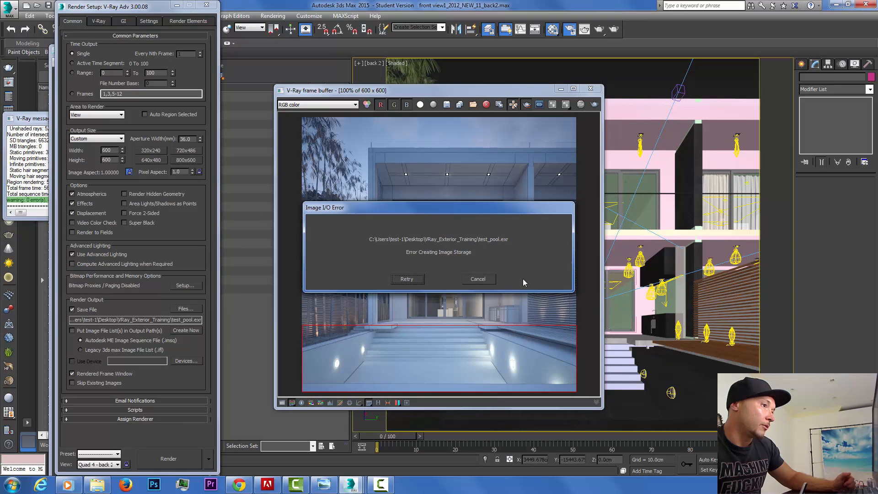
Set the render output file to test_pool.exr in the VRay_Exterior_Training folder.
left_click(407, 279)
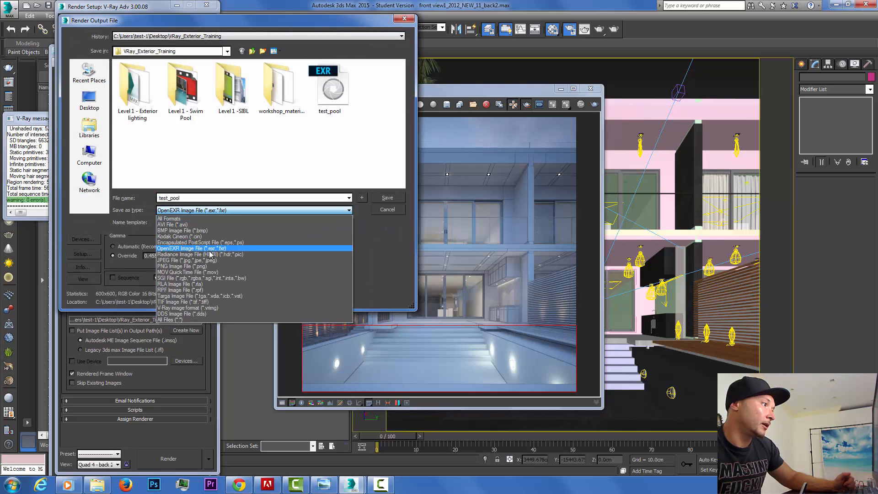
left_click(192, 249)
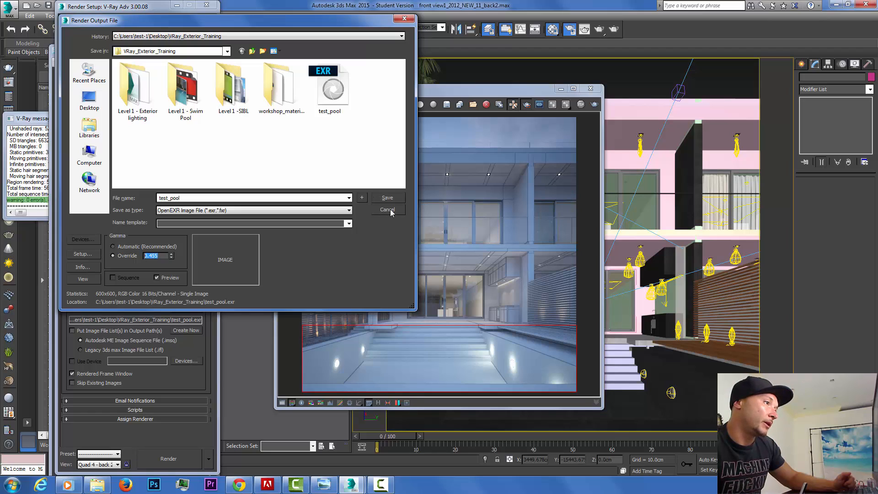
left_click(388, 209)
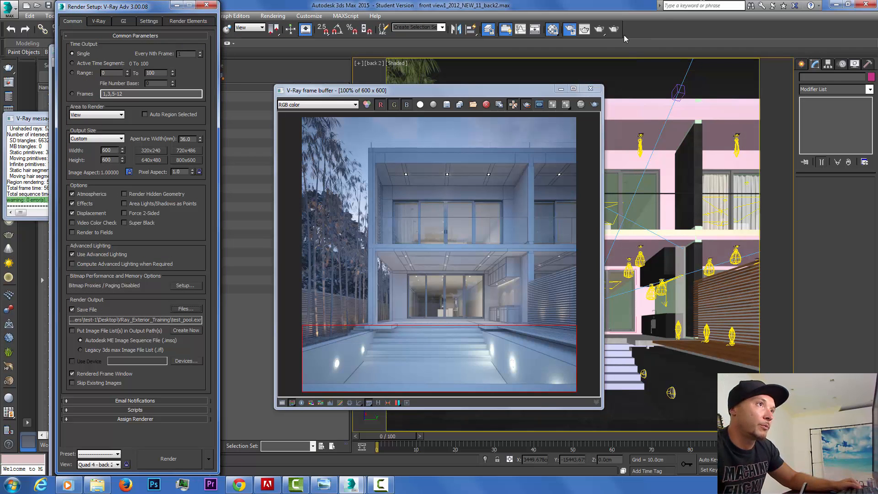
mouse_move(613, 29)
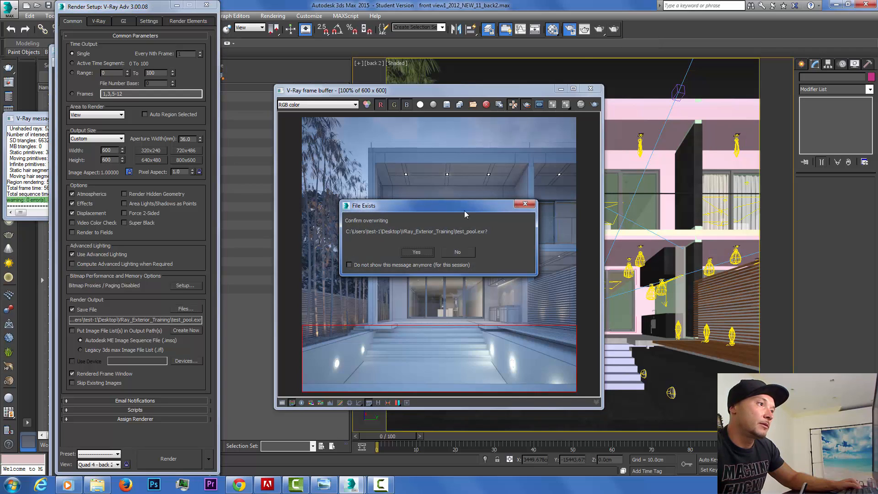
Re-render the pool region, overwriting the existing test_pool.exr.
left_click(416, 252)
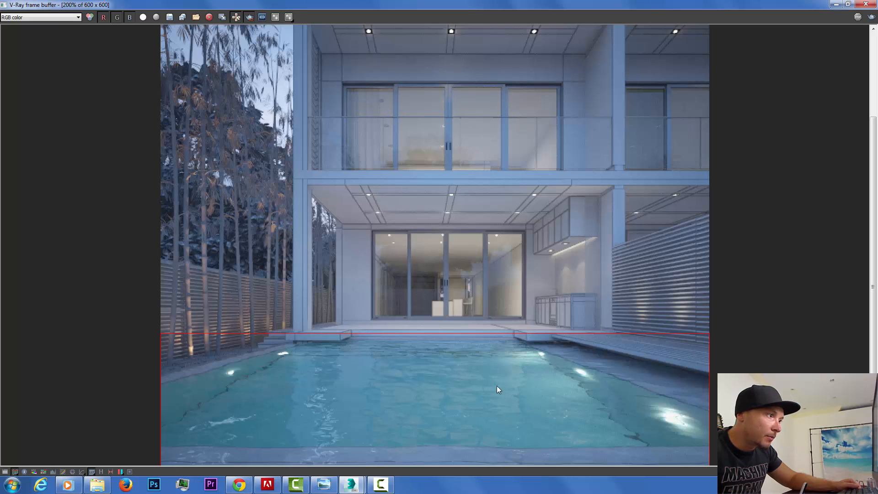
mouse_move(487, 366)
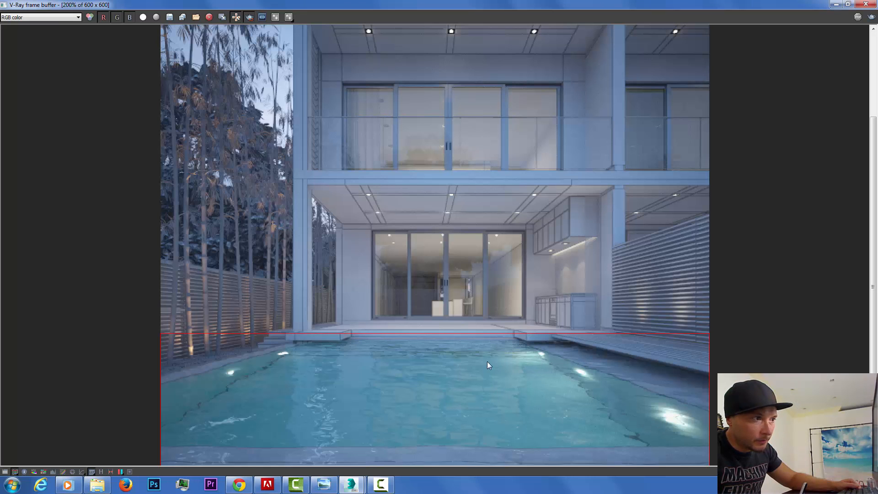
mouse_move(285, 383)
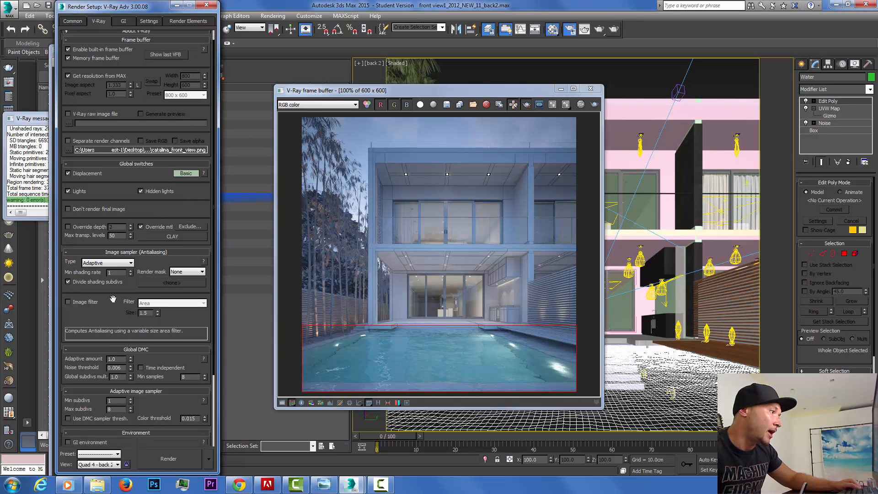
Enable Caustics in the V-Ray GI settings (12 cm search distance, 10 max photons).
left_click(123, 21)
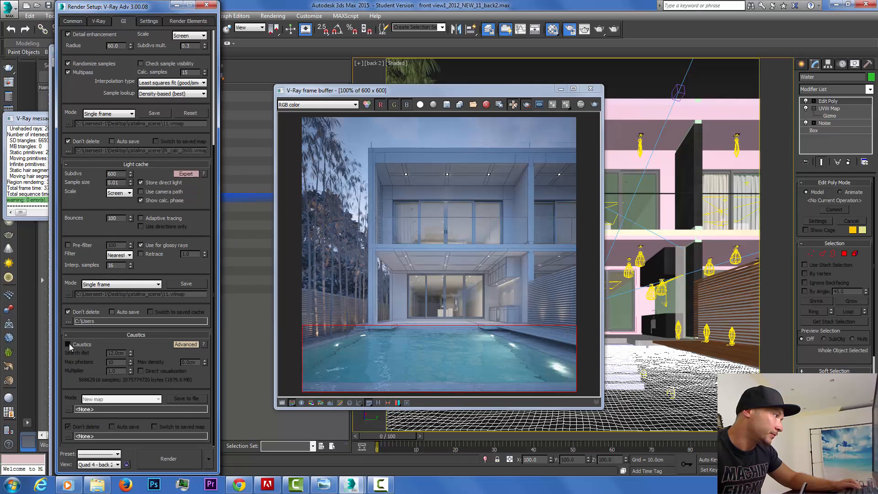
left_click(67, 344)
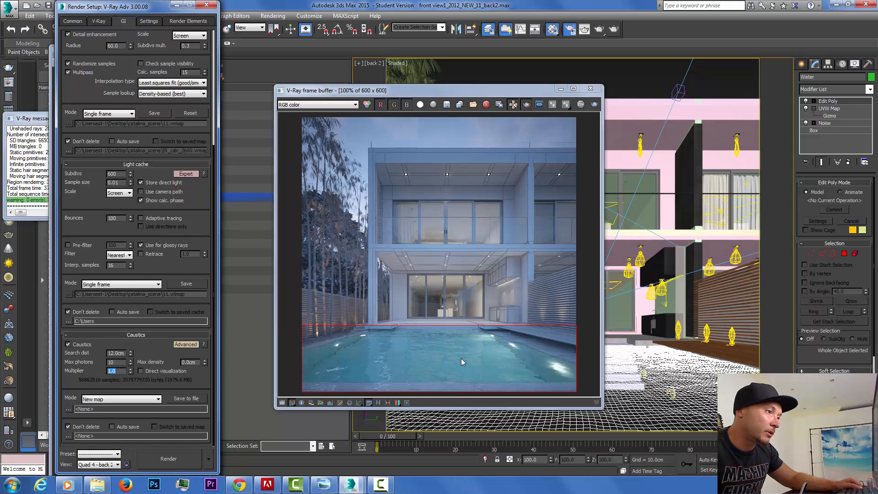
mouse_move(293, 319)
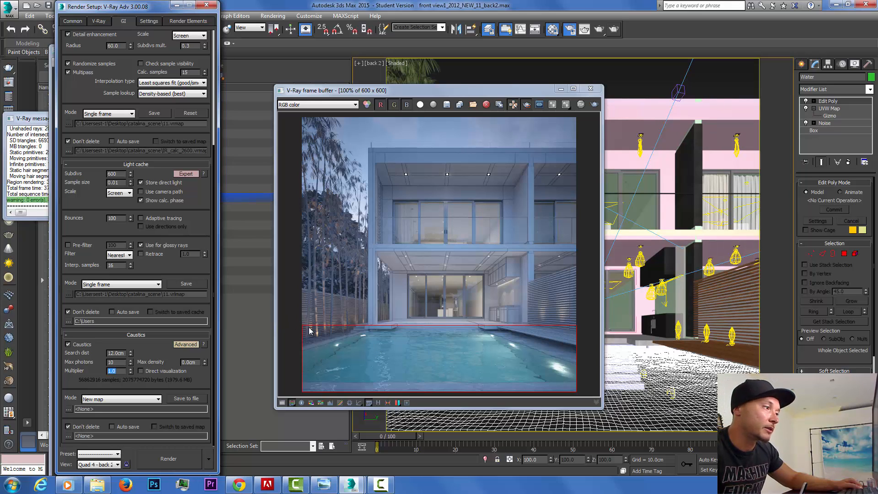
Region-render the pool's left corner with caustics, overwriting test_pool.exr.
left_click_drag(301, 320, 428, 393)
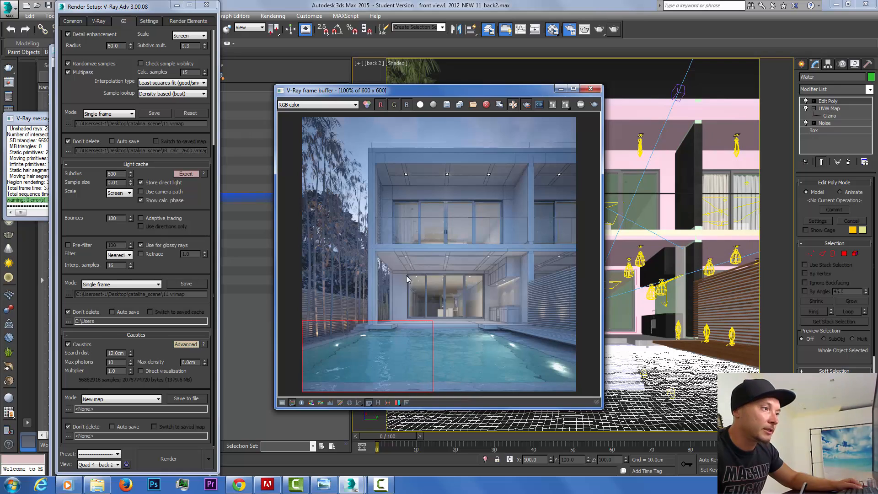
mouse_move(613, 29)
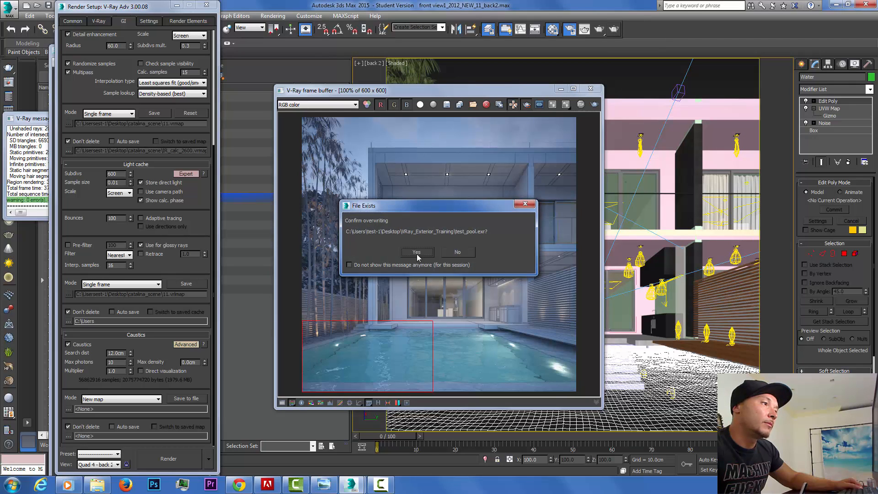
left_click(417, 252)
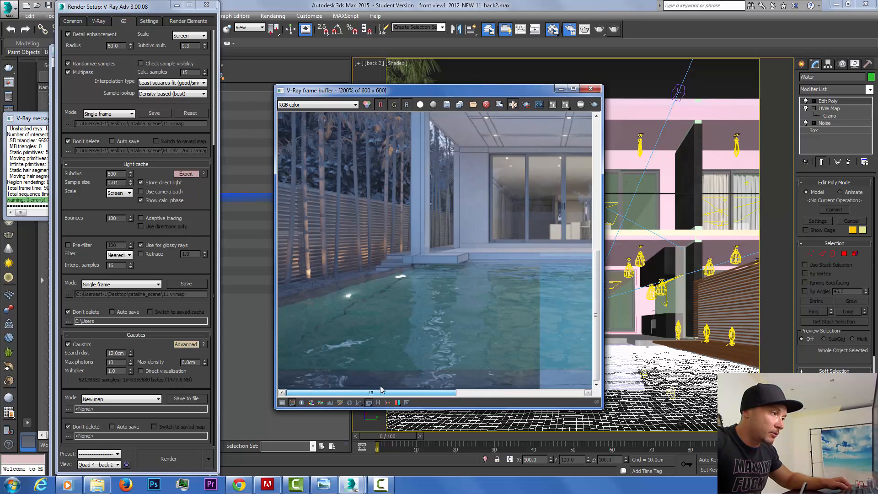
Pan across the caustic-lit pool render and dismiss the Color corrections panel.
left_click_drag(381, 392, 462, 392)
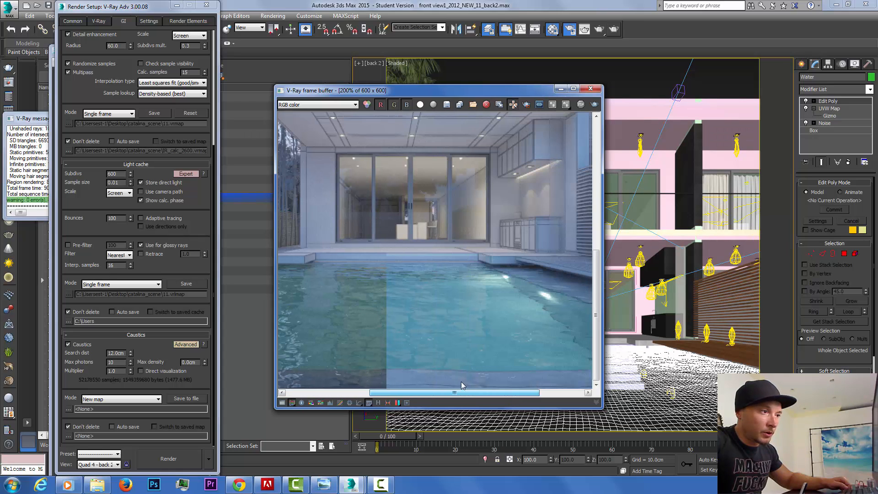
left_click_drag(462, 392, 515, 393)
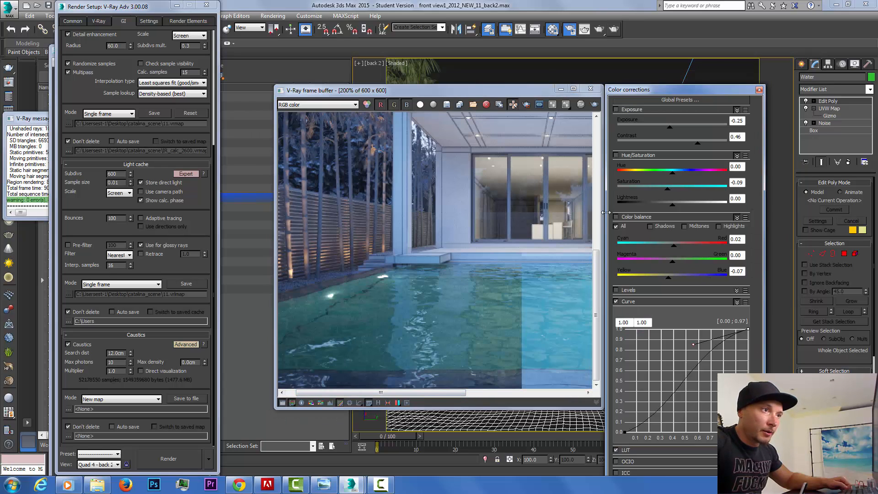
left_click(616, 154)
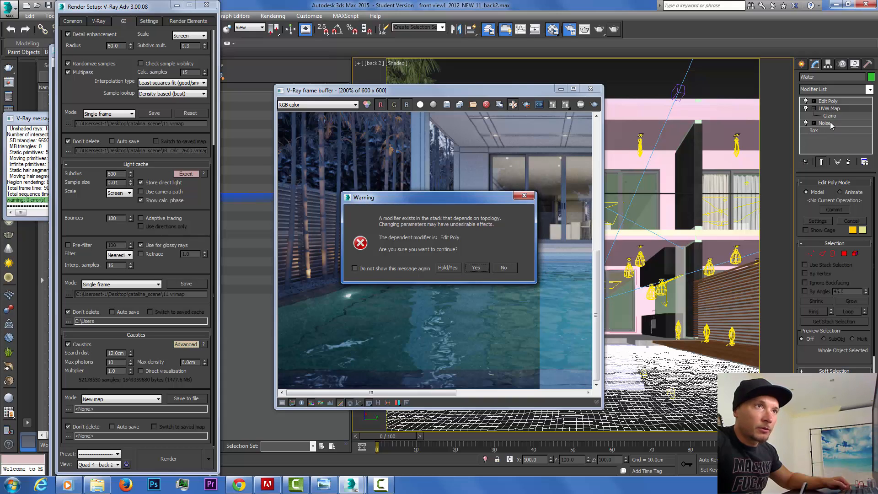
Accept the topology warning and reduce the Water object's Noise Strength X and Z.
left_click(475, 267)
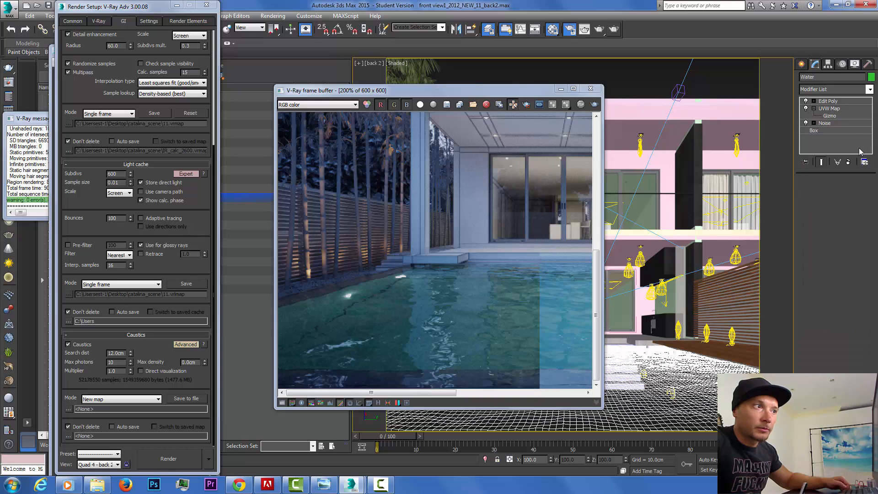
left_click(825, 122)
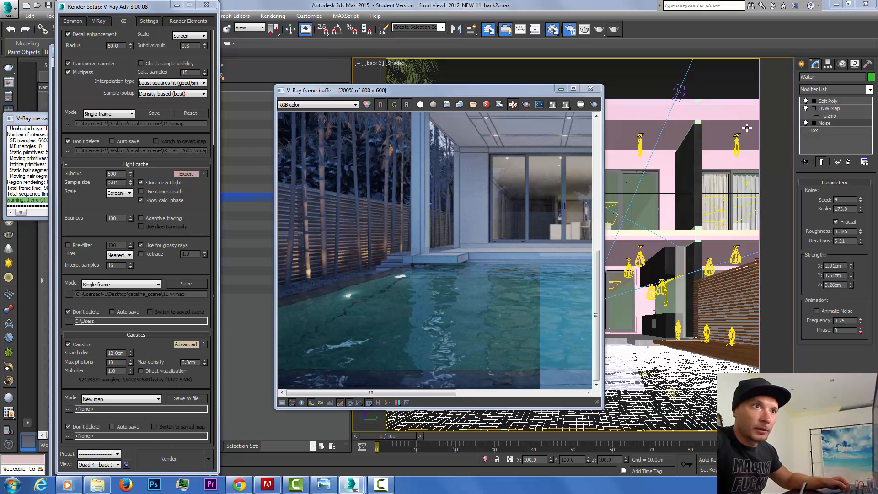
left_click(591, 89)
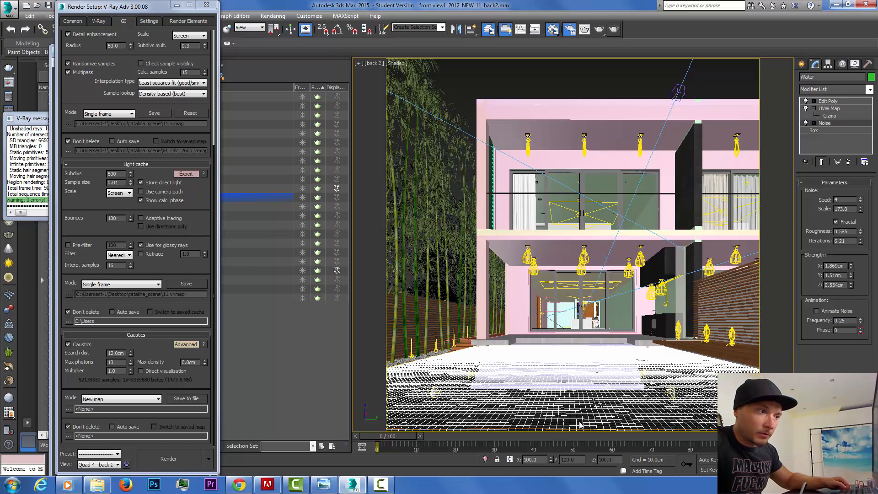
mouse_move(728, 348)
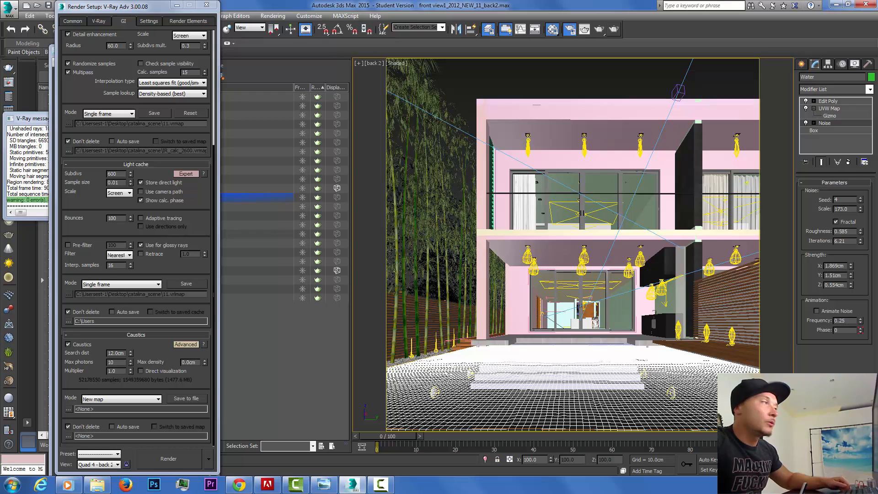
Set render output to 2400 by 2400 and enable the V-Ray antialiasing image filter.
left_click(73, 21)
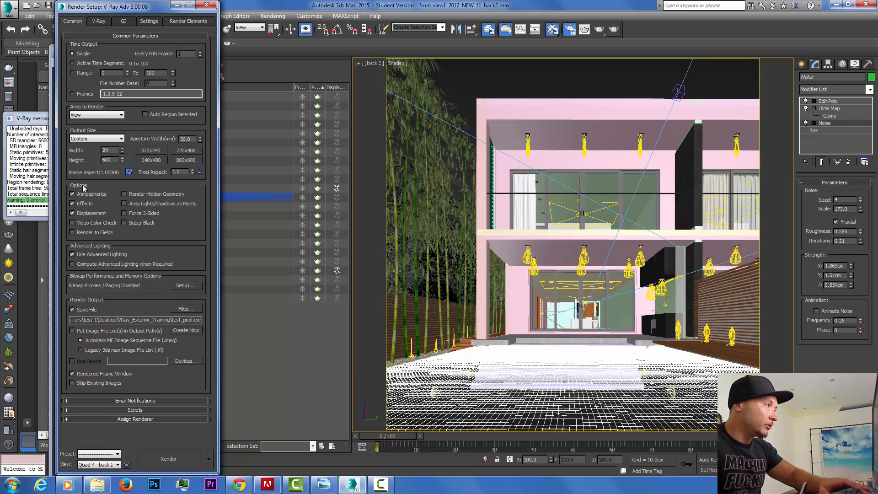
type("2400")
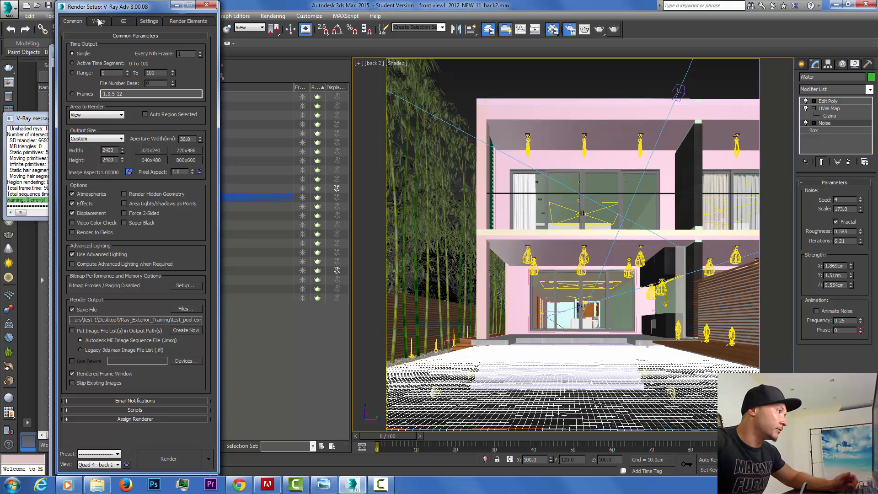
left_click(99, 21)
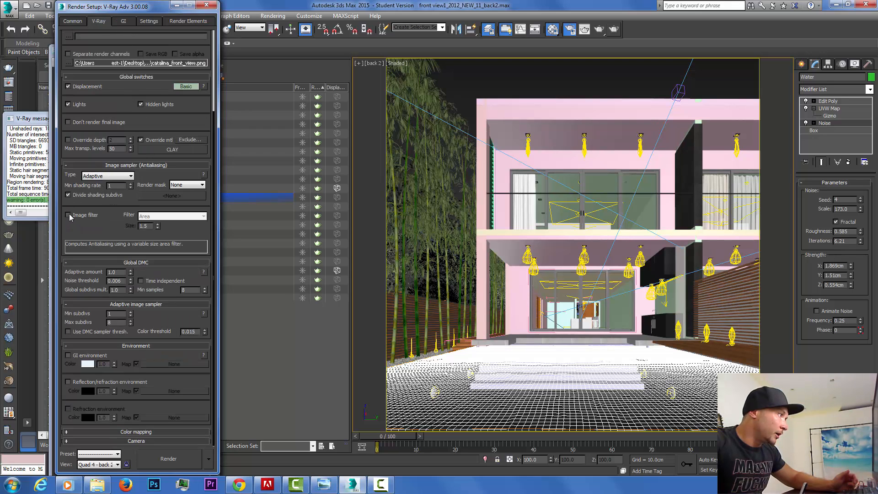
left_click(68, 215)
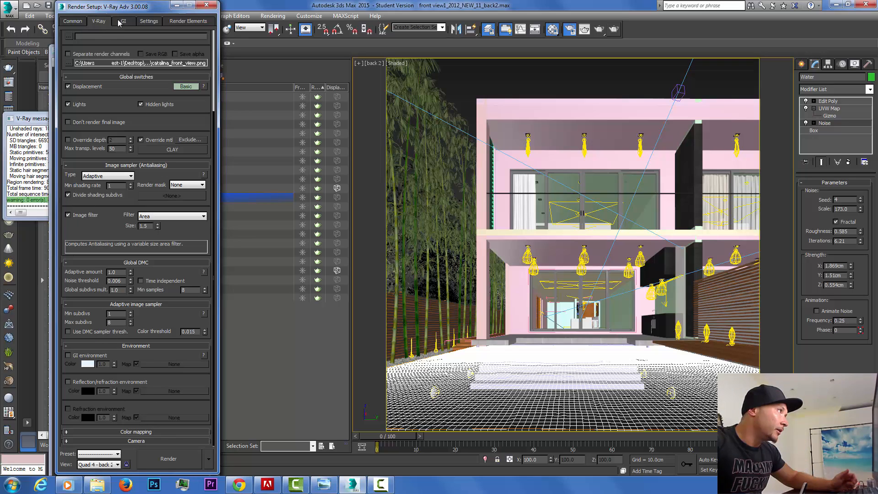
Raise Light cache subdivs to 2500, enable Pre-filter, and start the final render.
left_click(121, 21)
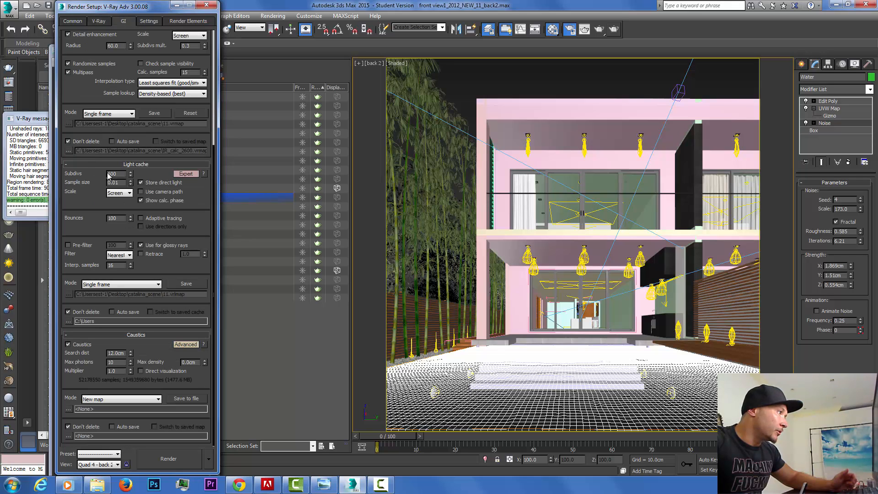
type("2500")
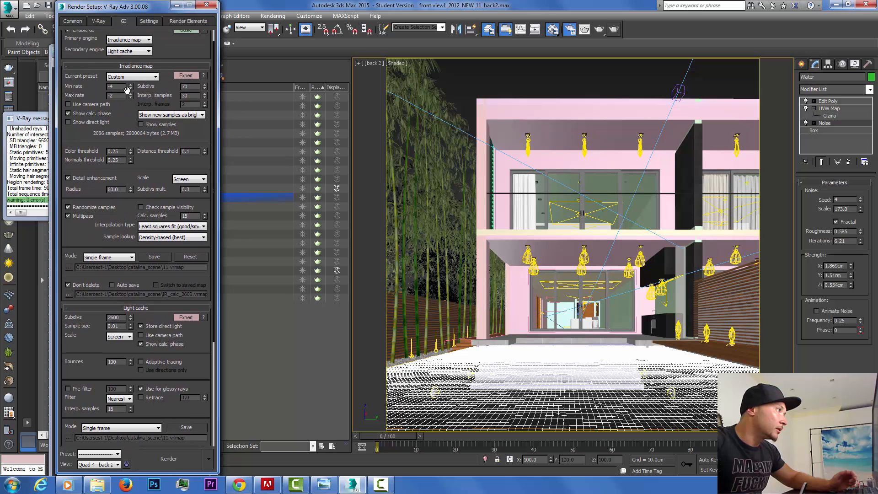
left_click(132, 84)
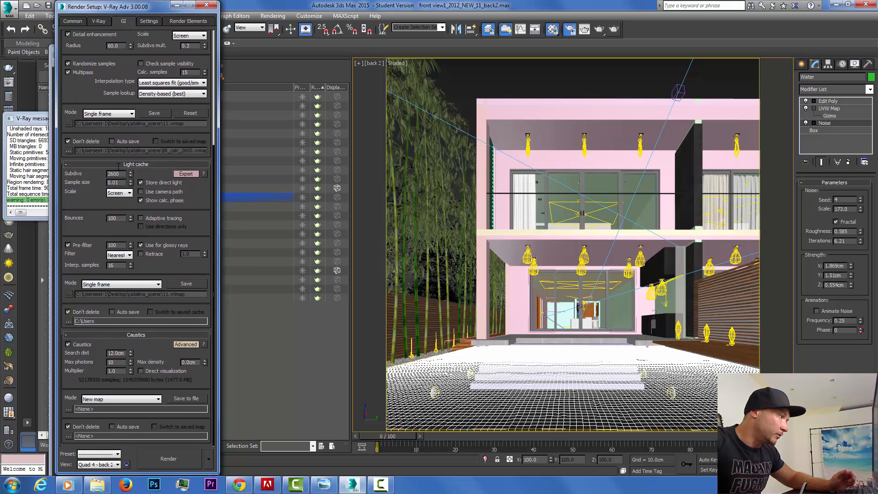
left_click(73, 21)
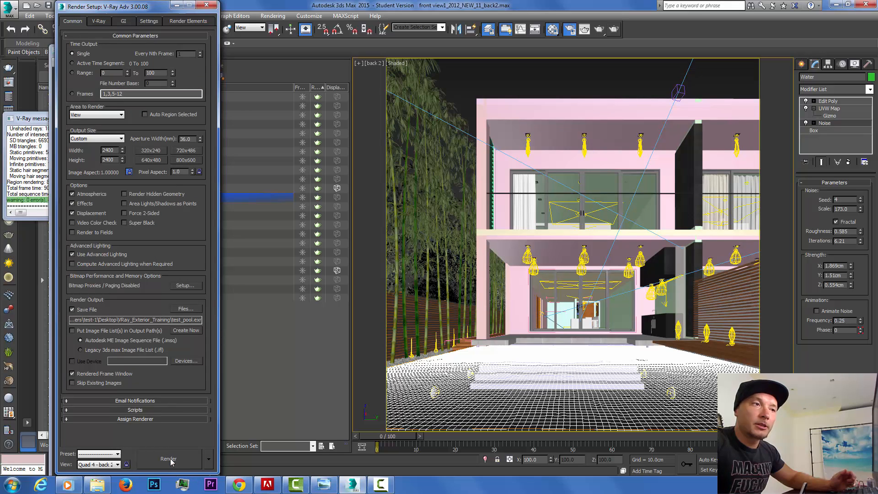
left_click(168, 460)
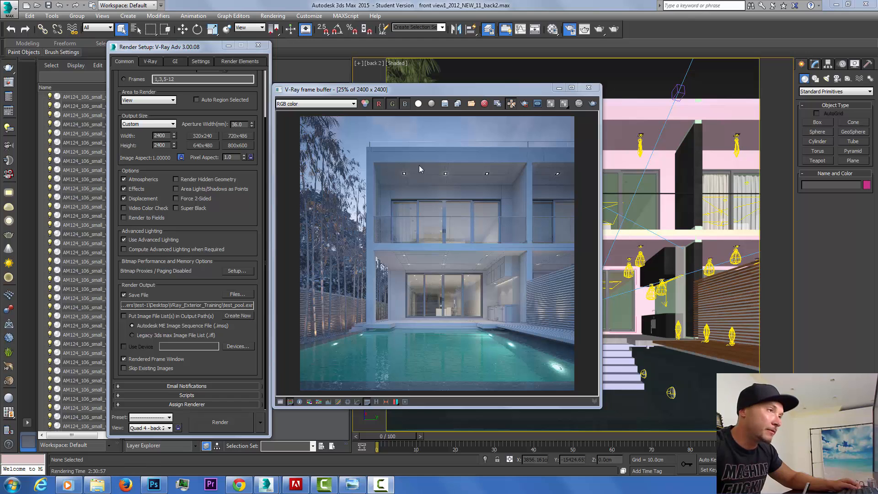
Keep Exposure at -0.25, lower Contrast to about 0.46, and enable Hue/Saturation.
left_click(571, 87)
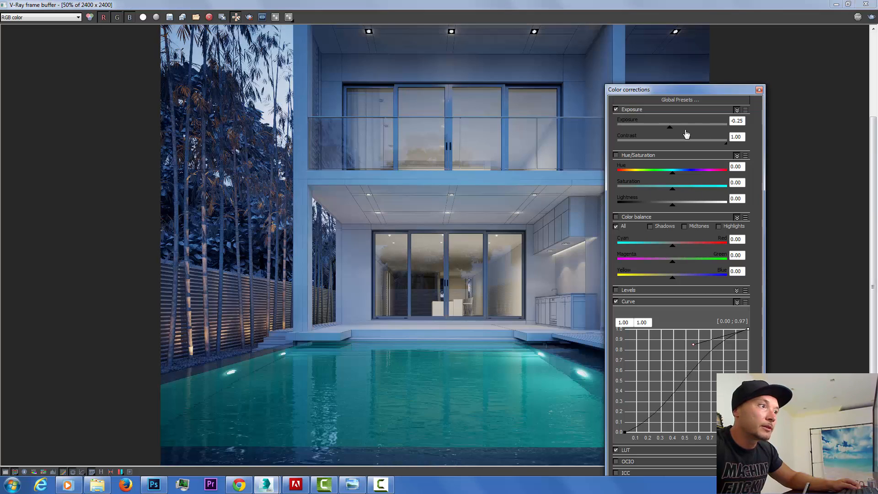
mouse_move(484, 179)
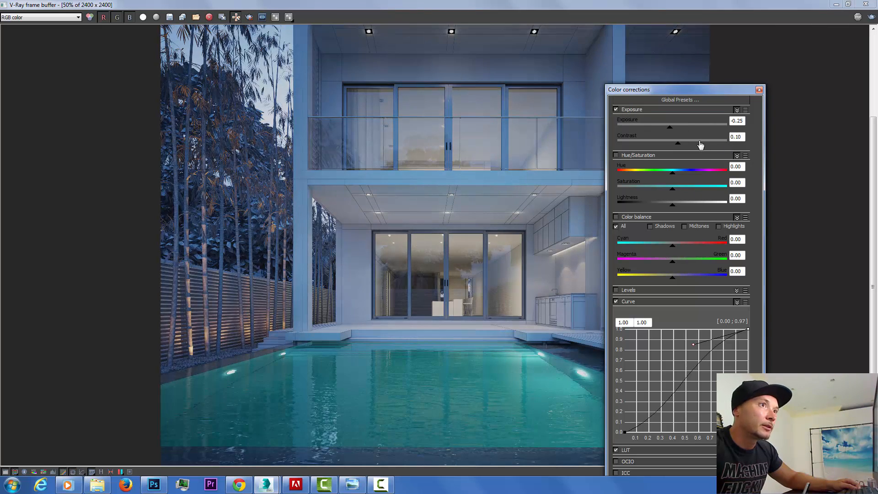
left_click_drag(661, 142, 700, 142)
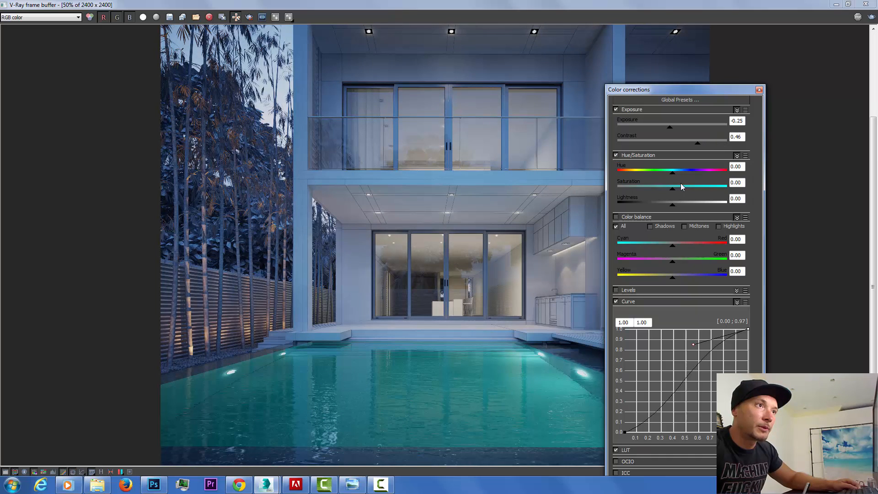
mouse_move(674, 208)
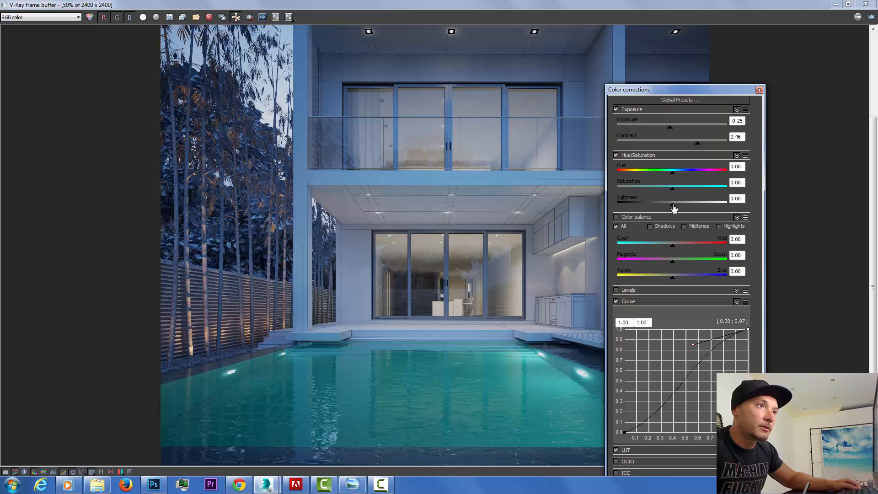
left_click_drag(672, 189, 666, 188)
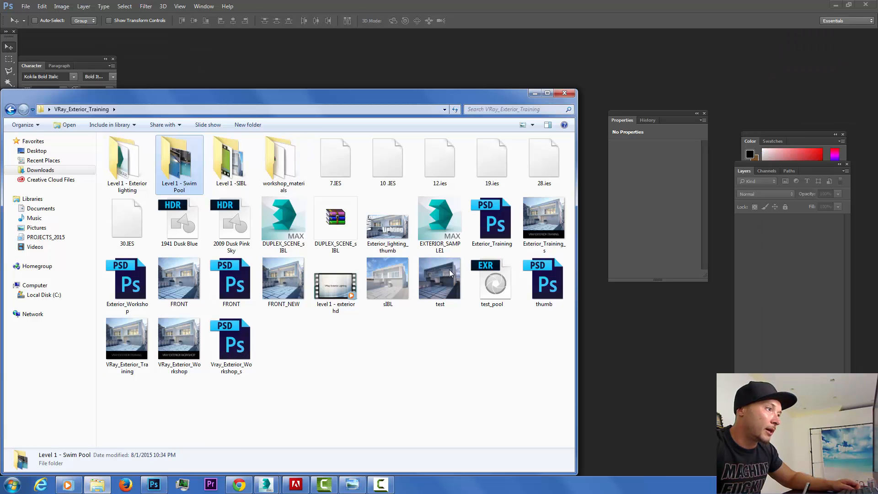
Open test_pool.exr in Photoshop, accepting the OpenEXR alpha read options.
left_click(491, 282)
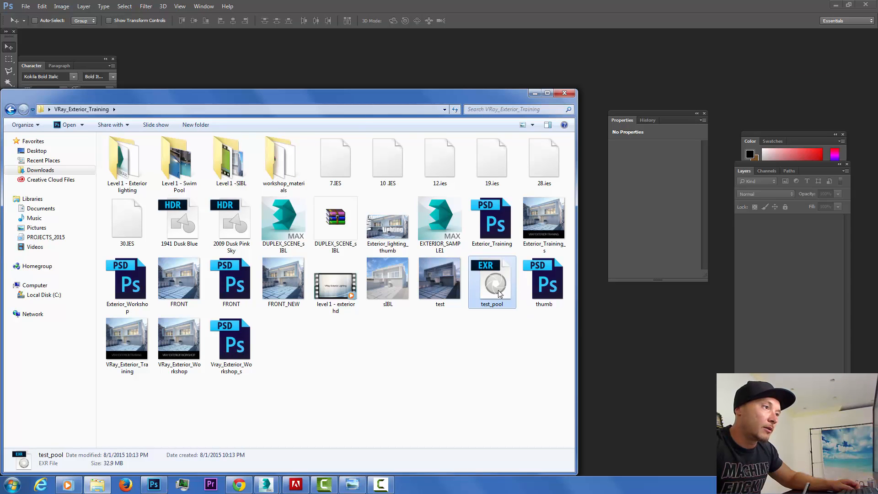
double_click(491, 281)
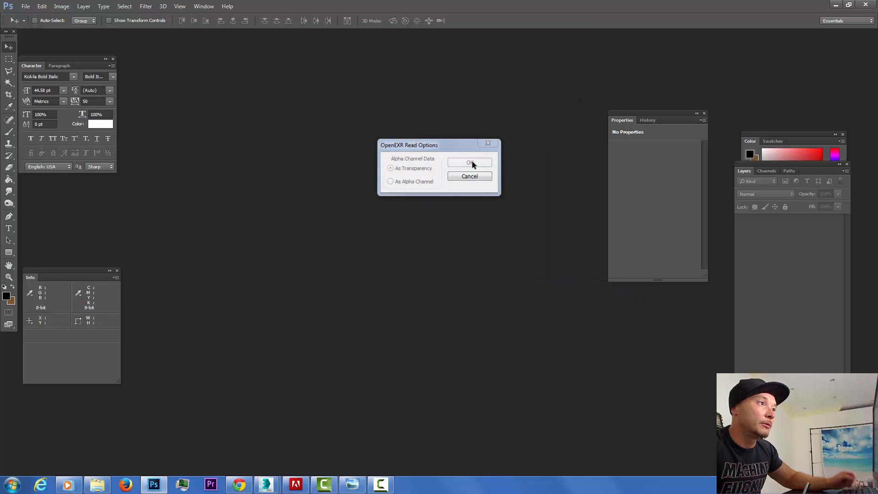
left_click(471, 163)
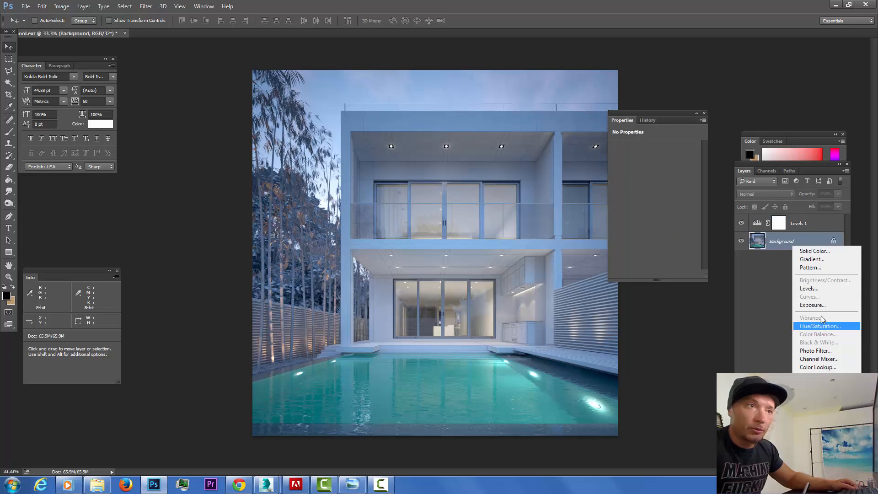
mouse_move(825, 305)
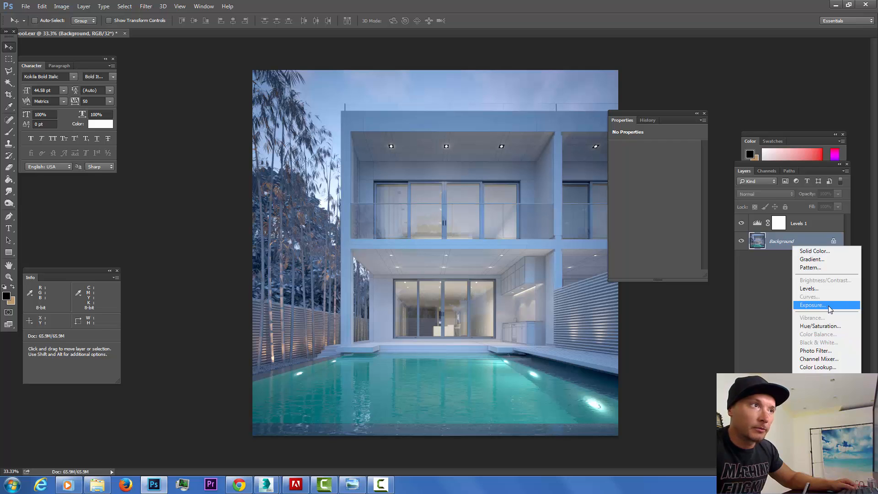
Add an Exposure adjustment layer with Exposure +0.30 and Gamma 0.80.
left_click(813, 305)
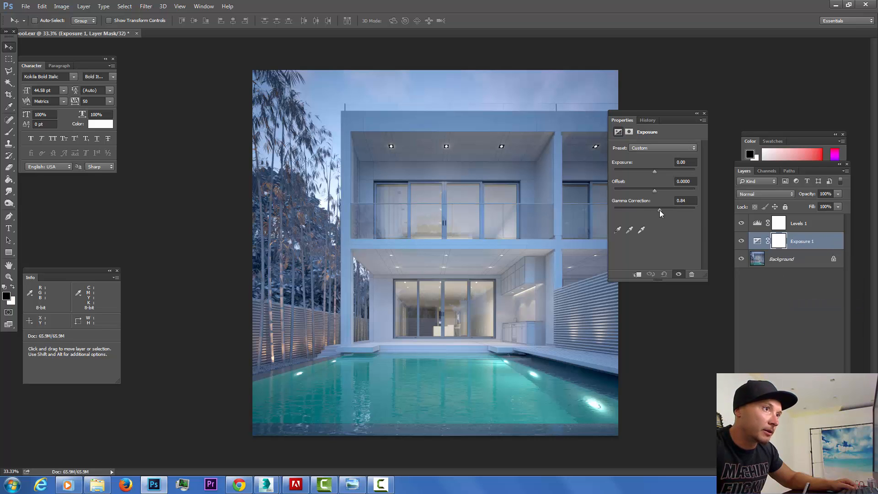
left_click_drag(661, 208, 660, 207)
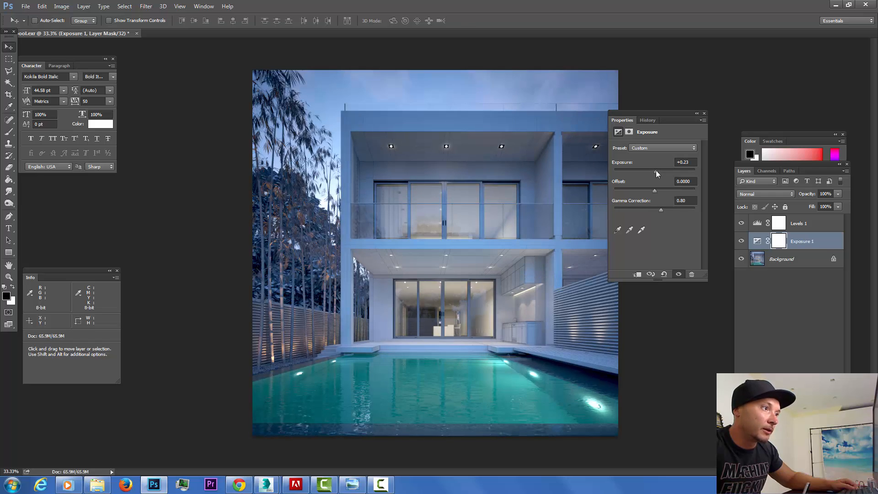
left_click_drag(654, 172, 661, 171)
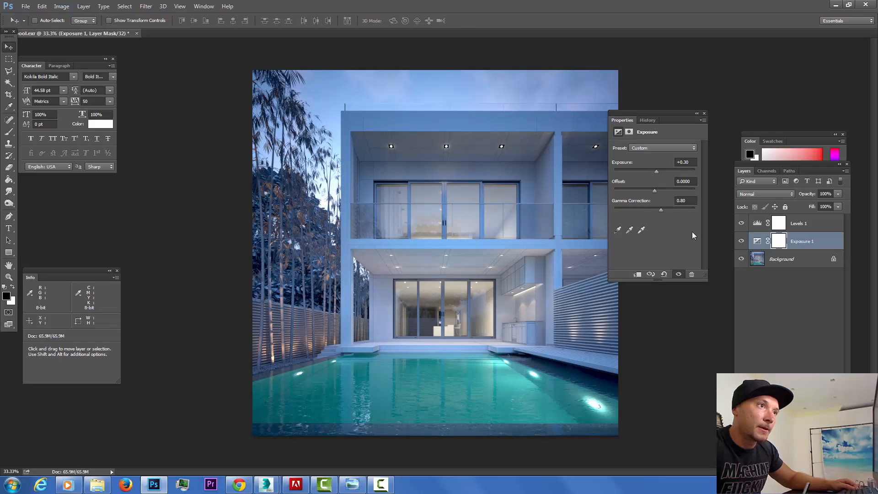
mouse_move(450, 300)
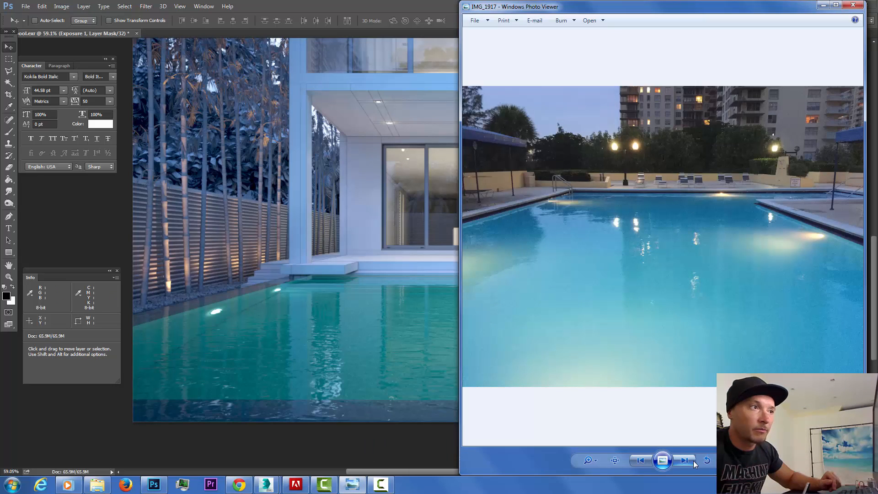
mouse_move(780, 243)
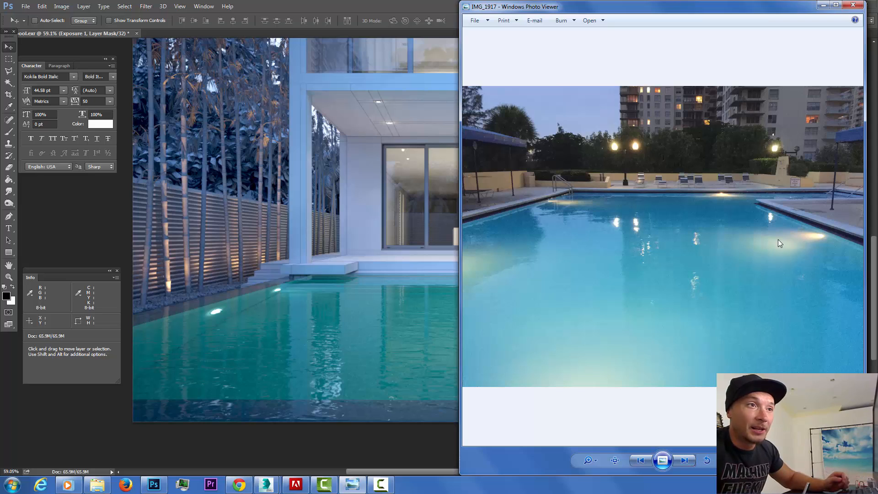
mouse_move(556, 212)
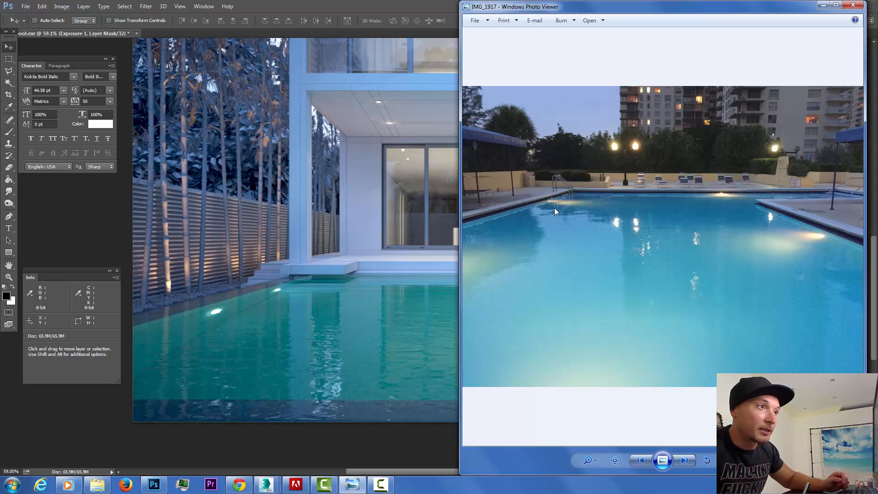
mouse_move(695, 311)
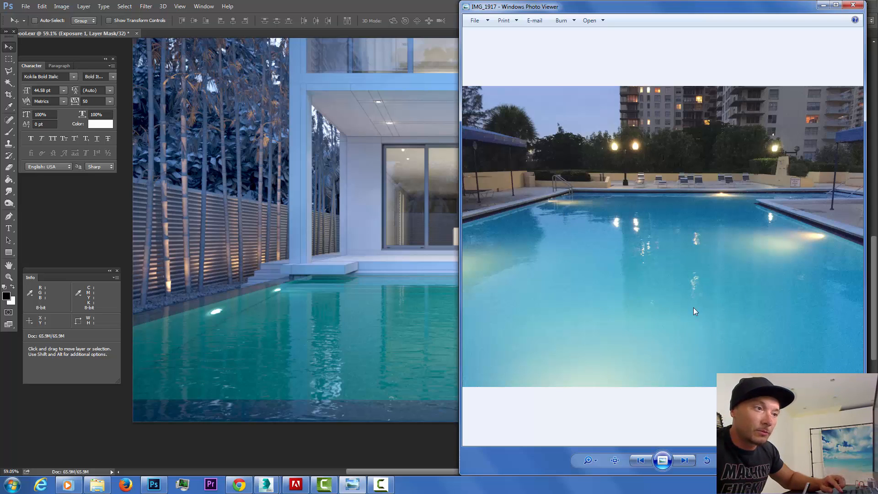
Advance from reference pool photo IMG_1917 to IMG_1918 in Windows Photo Viewer.
left_click(684, 461)
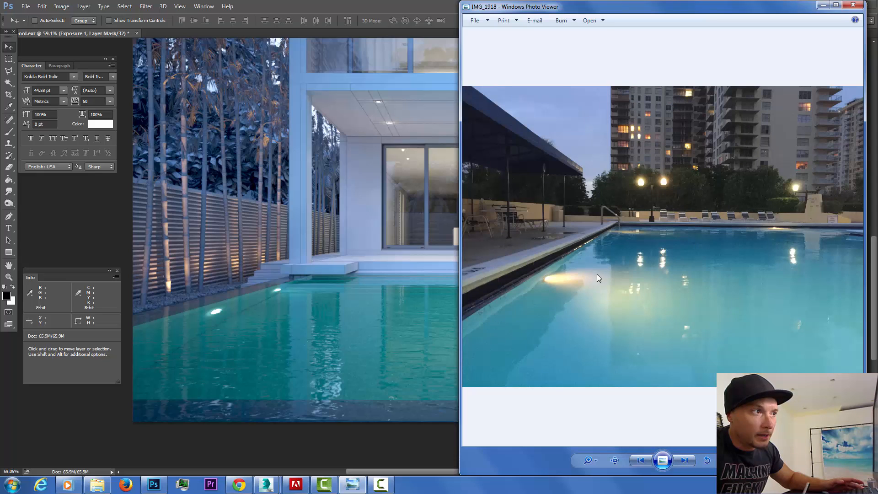
mouse_move(445, 327)
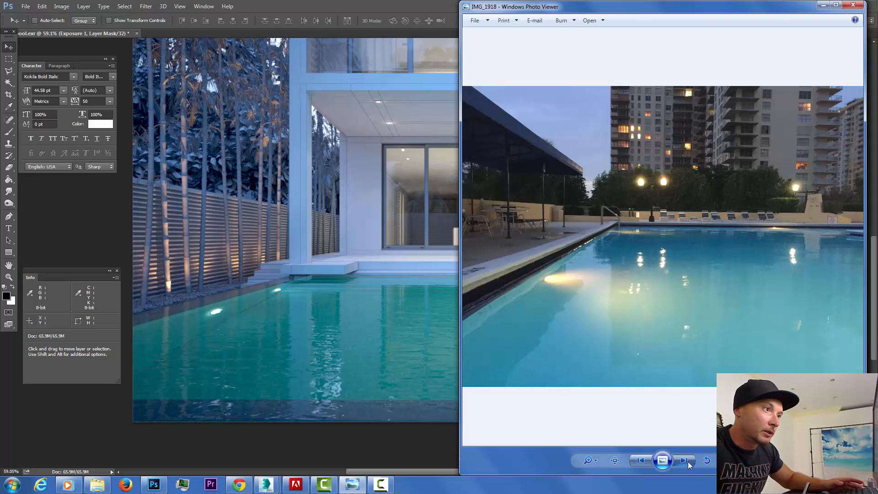
left_click(684, 460)
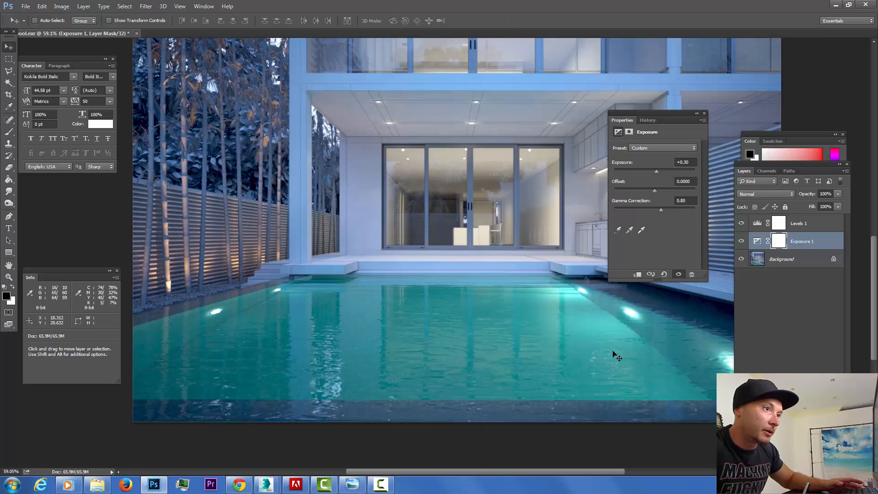
mouse_move(564, 311)
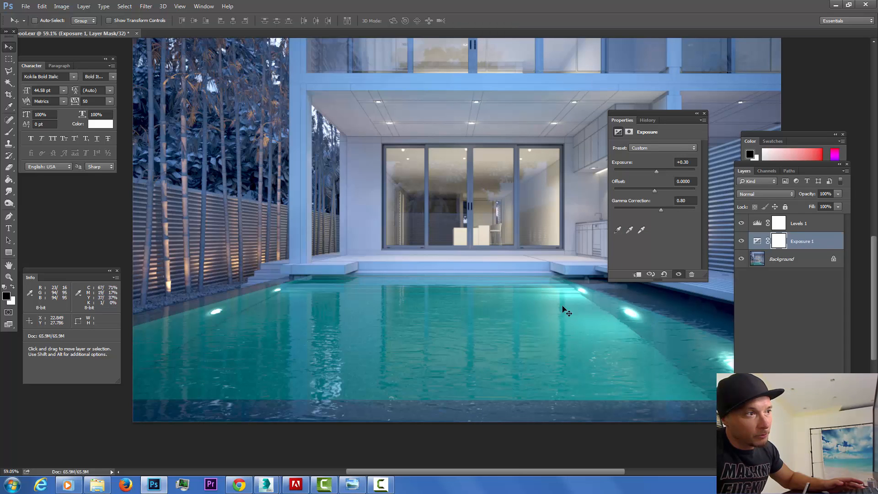
mouse_move(573, 276)
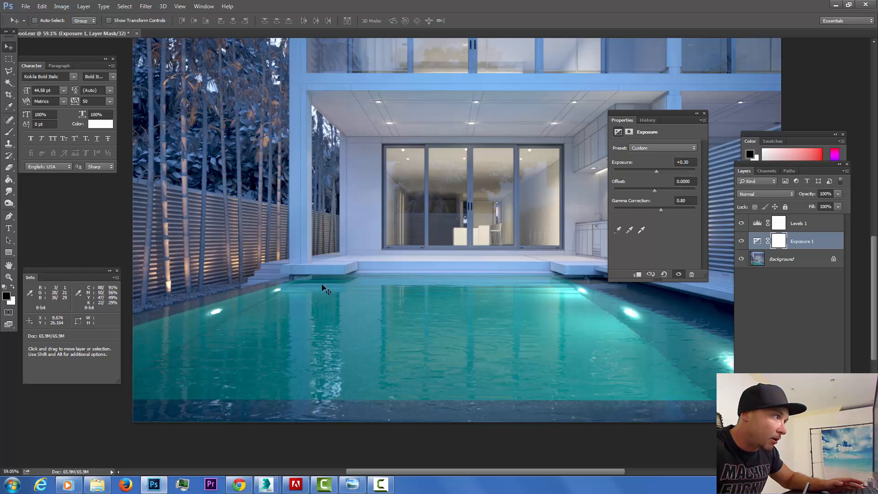
mouse_move(573, 325)
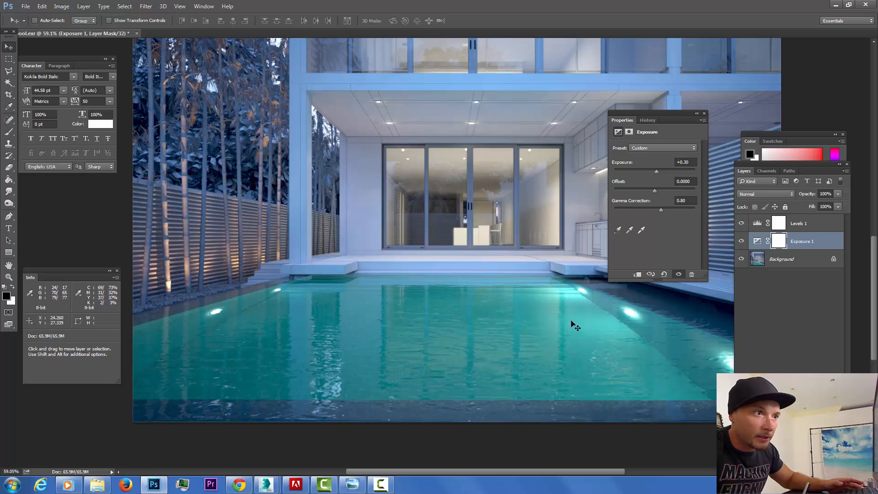
mouse_move(609, 335)
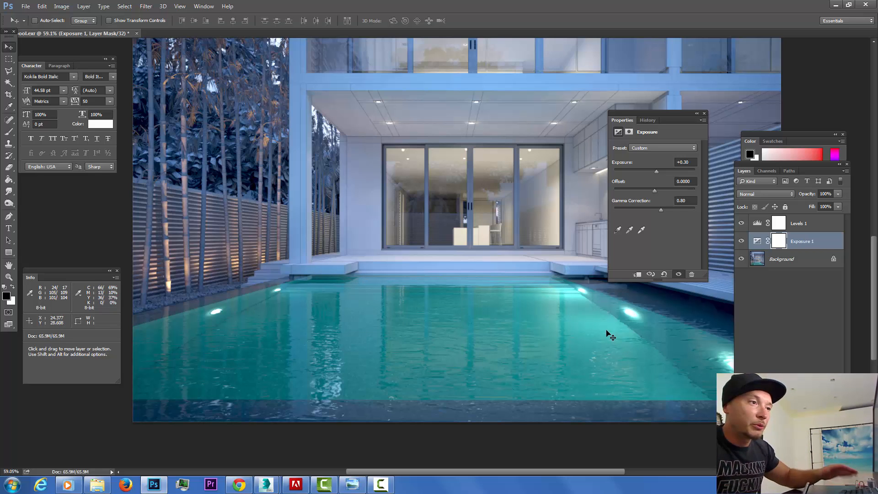
mouse_move(508, 340)
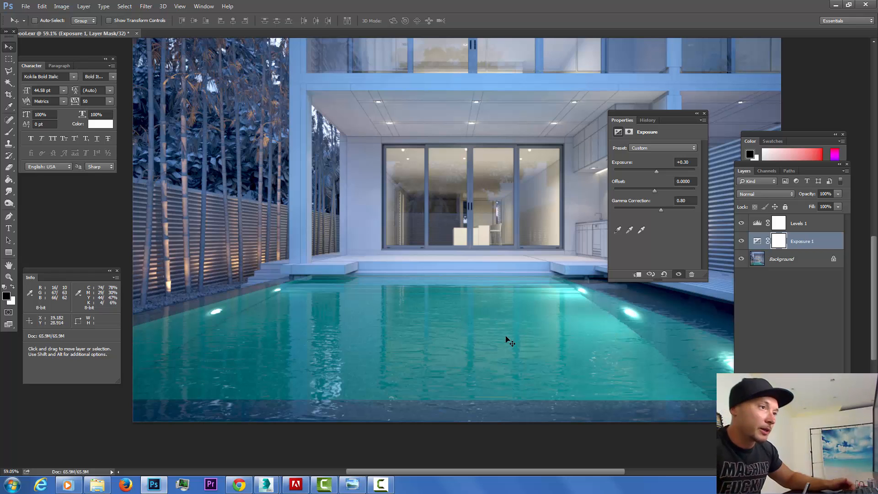
mouse_move(593, 315)
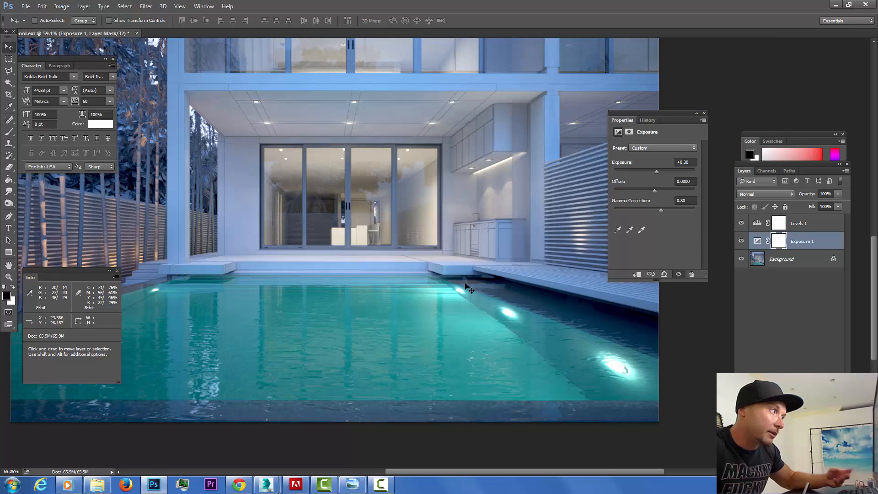
mouse_move(557, 228)
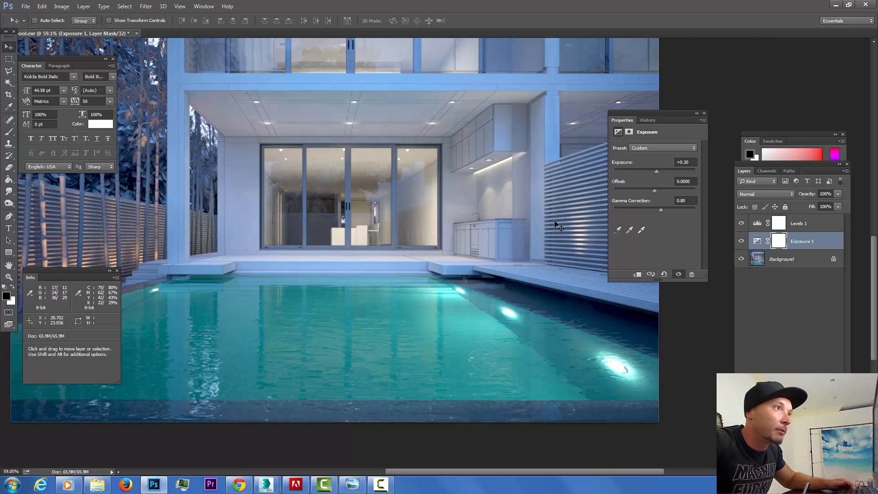